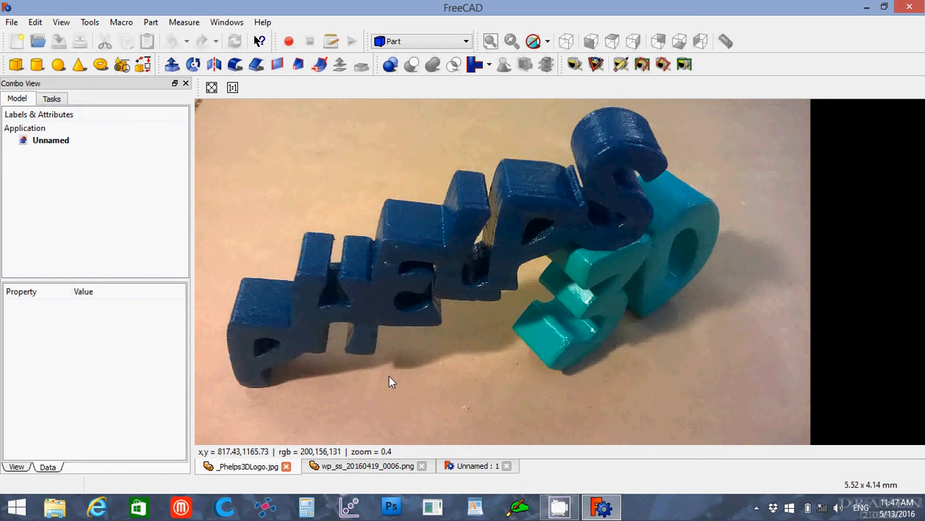
View the perforated drip tray reference photo before closing it
left_click(364, 466)
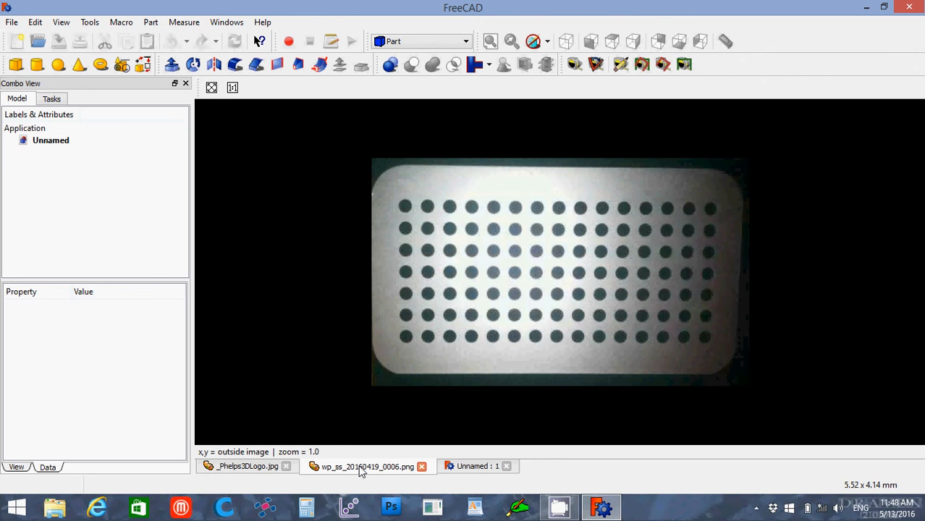
mouse_move(426, 499)
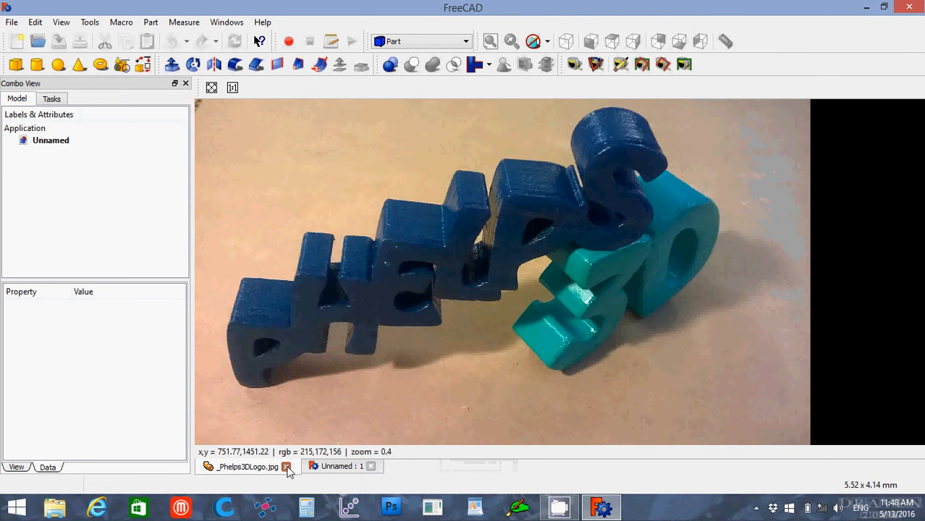
Close the logo photo and sketch a tall rectangle with rounded top corners on the XY plane in Part Design
left_click(286, 466)
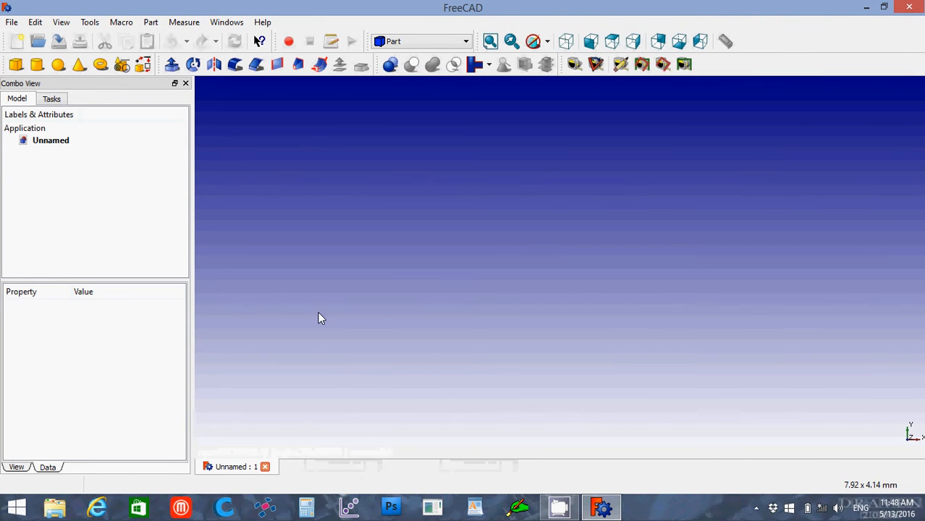
left_click(419, 40)
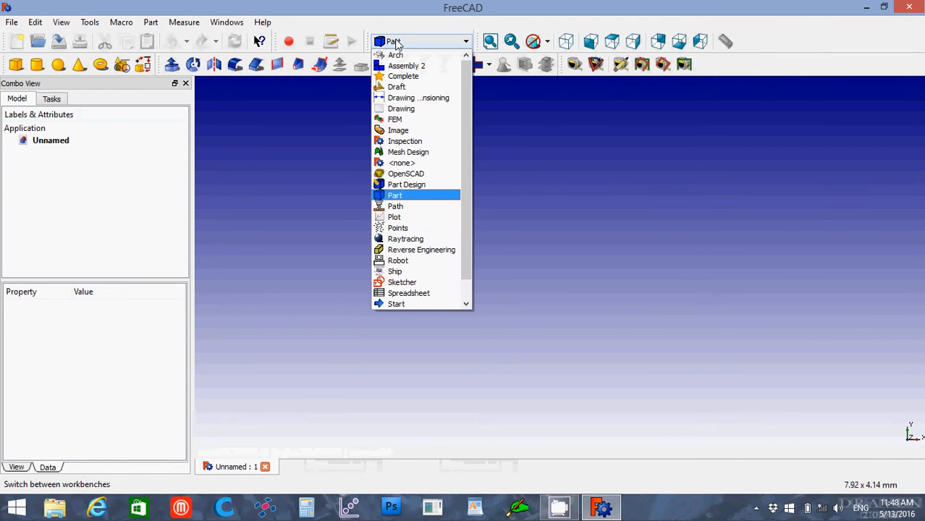
left_click(405, 184)
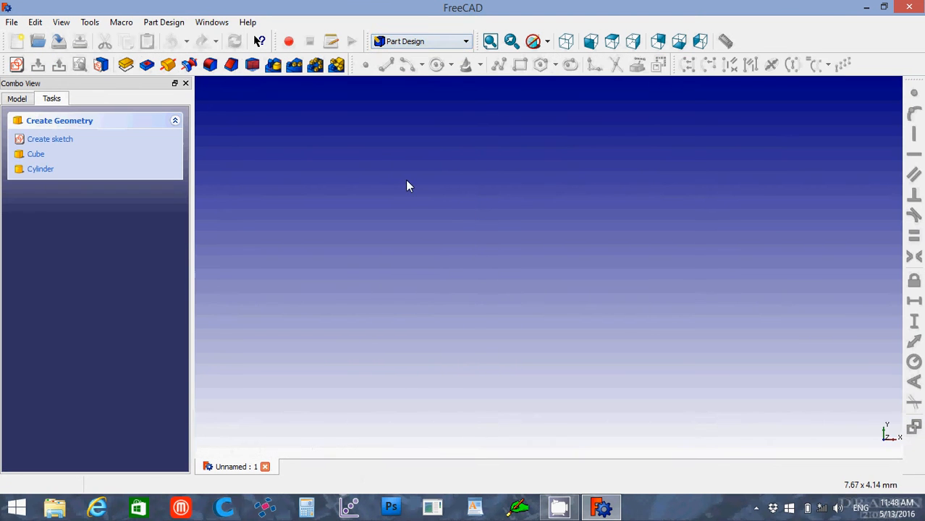
left_click(17, 64)
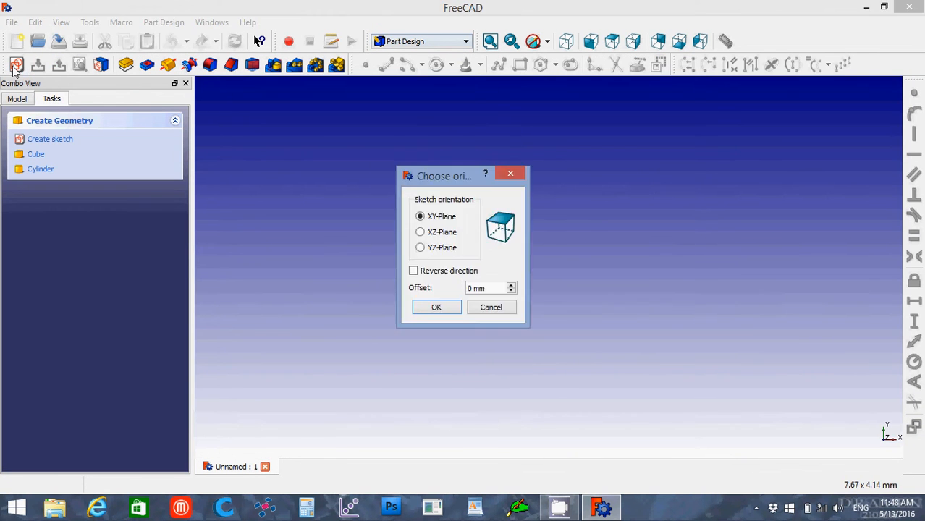
left_click(436, 306)
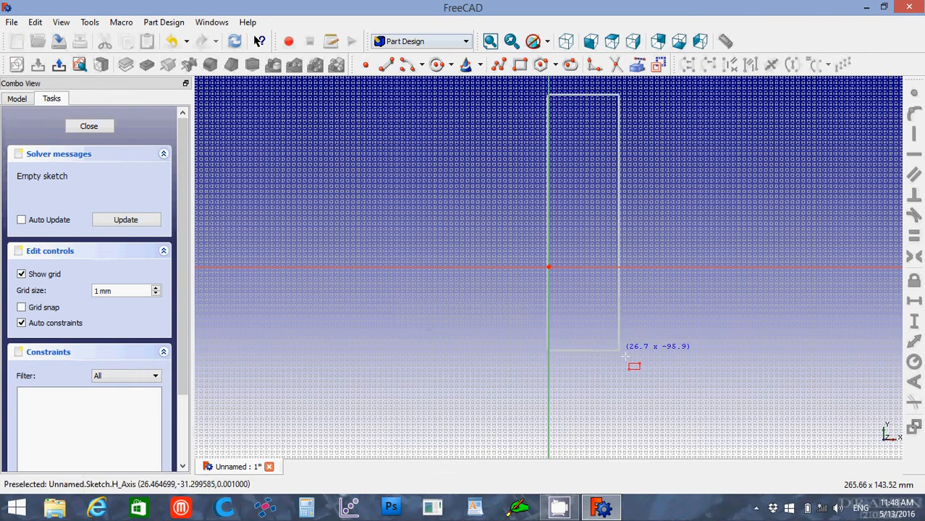
mouse_move(733, 411)
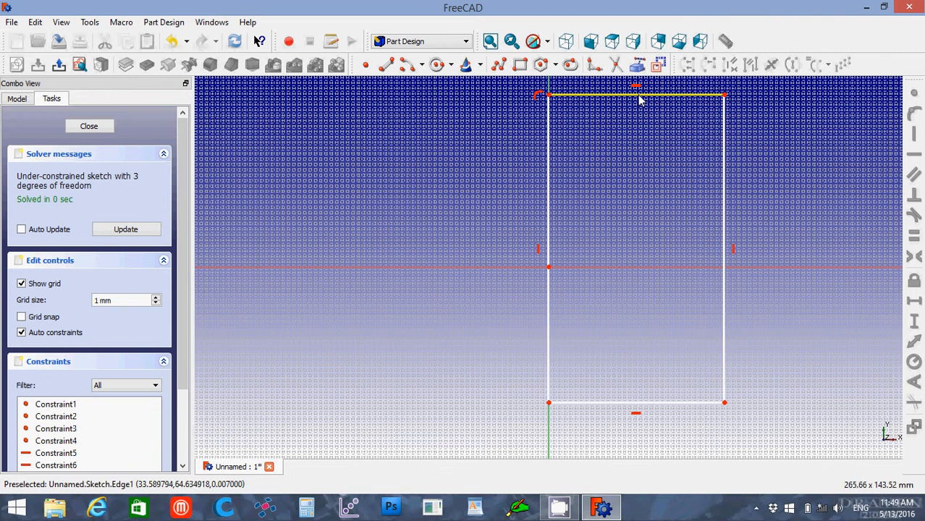
mouse_move(636, 99)
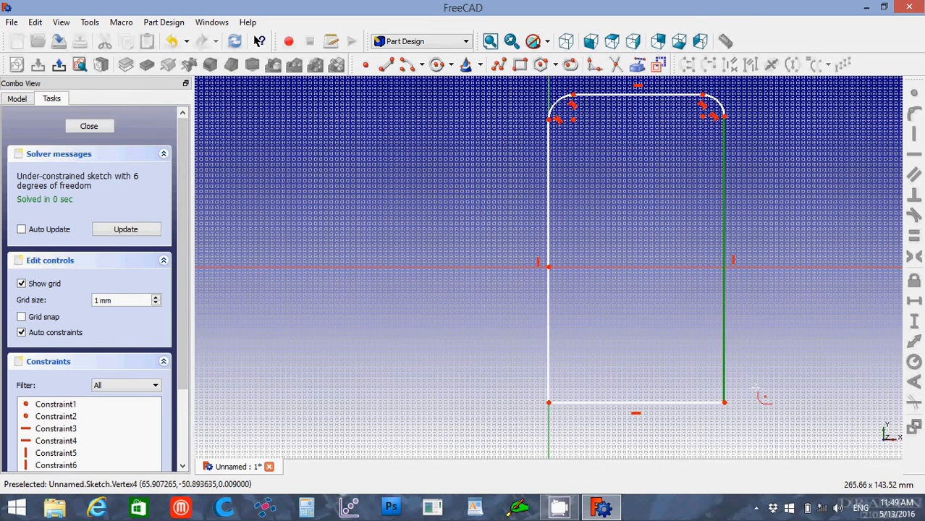
left_click(88, 126)
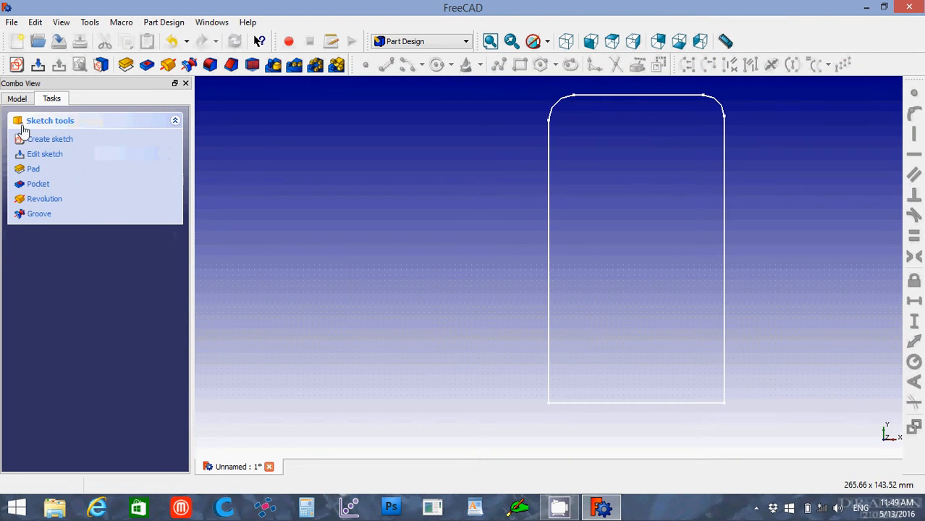
Reopen the sketch, fillet the bottom corners and constrain the width to 96 mm
left_click(45, 153)
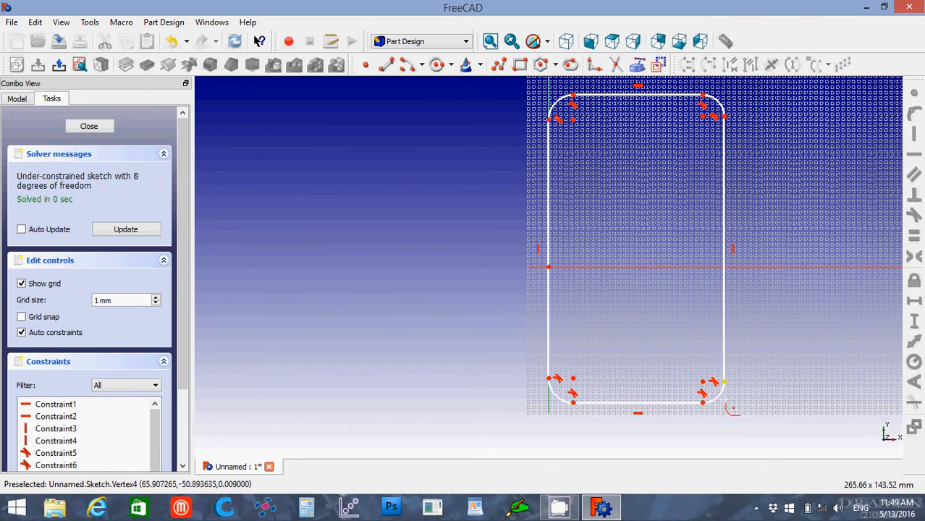
mouse_move(782, 359)
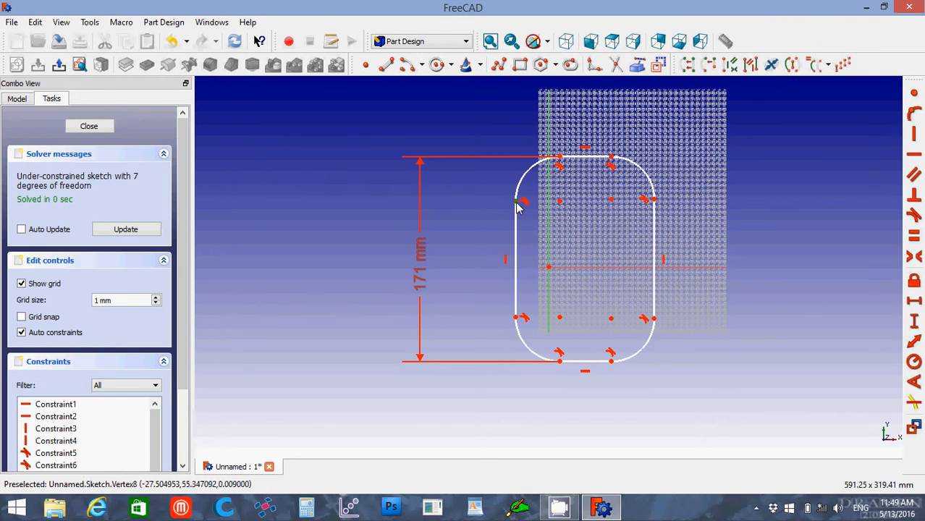
mouse_move(654, 201)
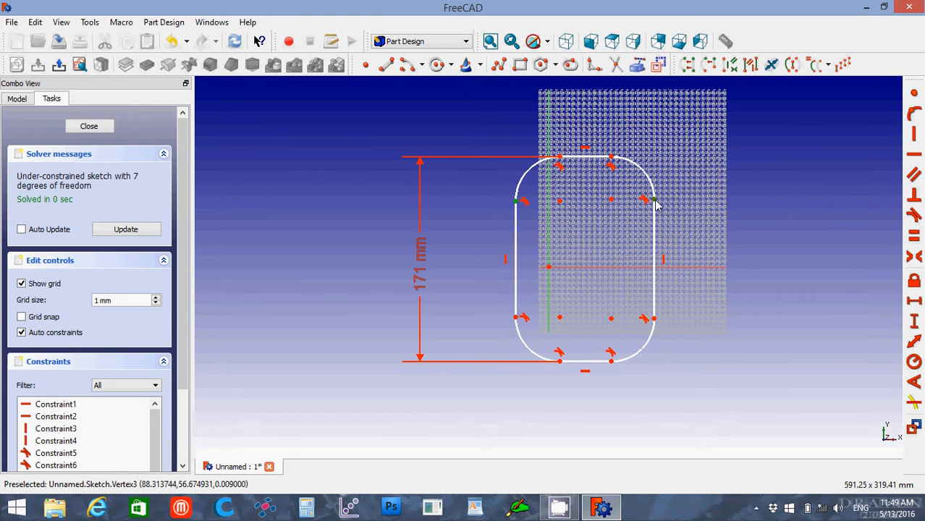
mouse_move(793, 235)
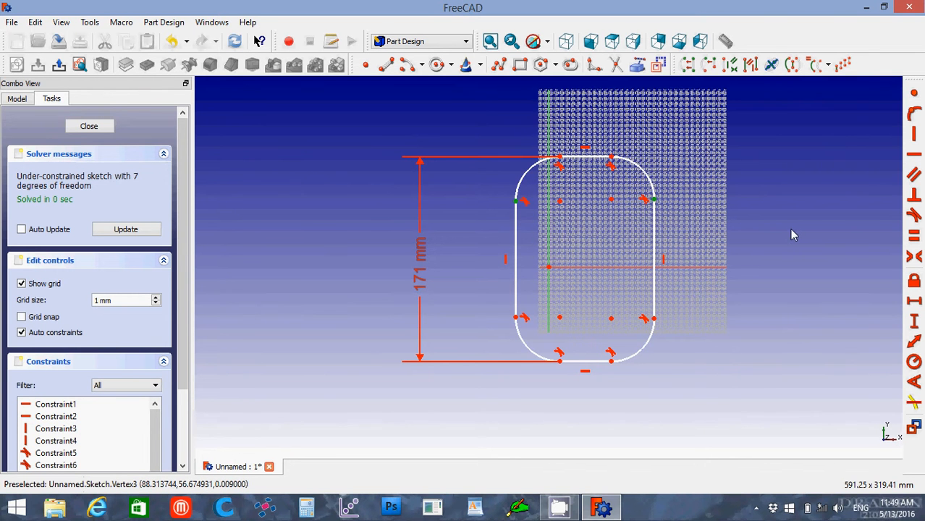
mouse_move(524, 206)
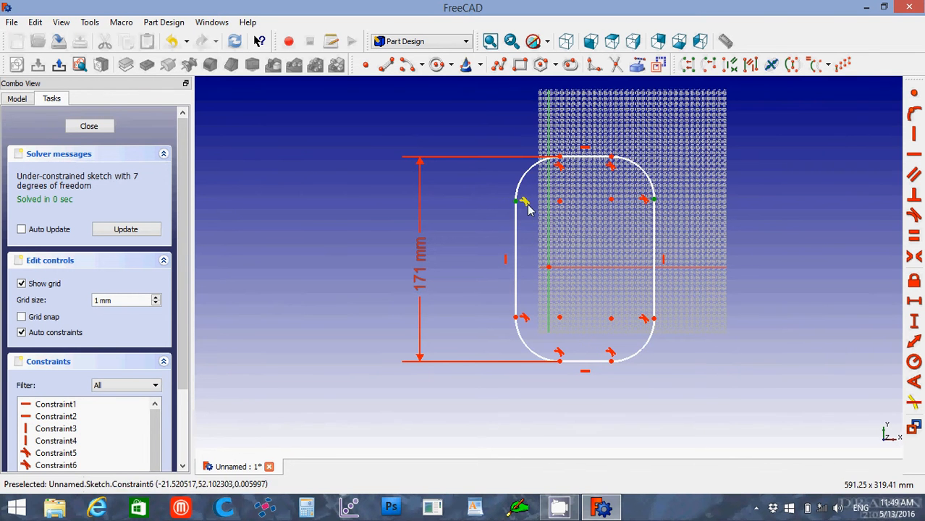
mouse_move(913, 302)
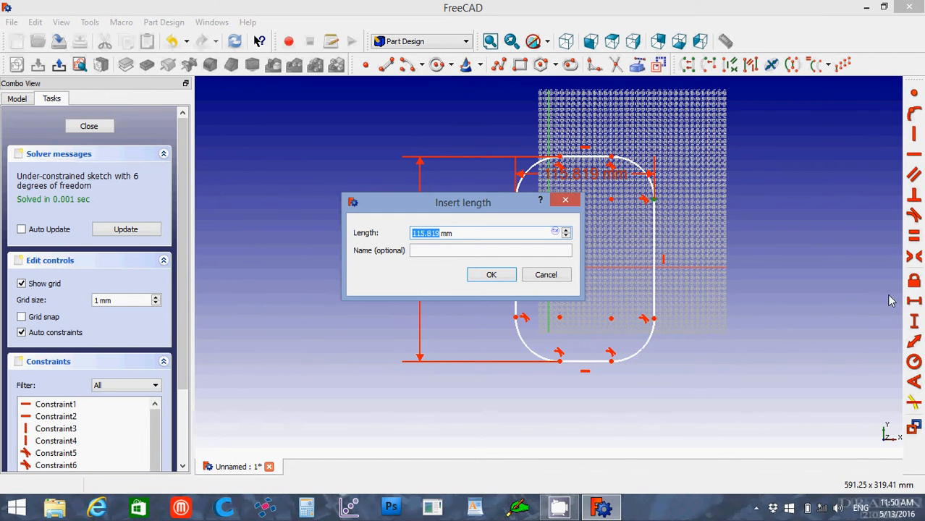
type("96 mm")
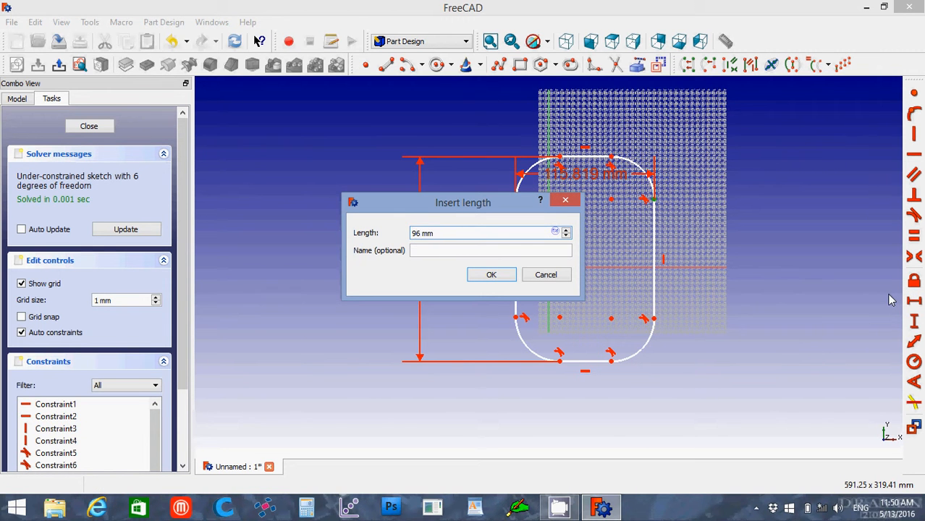
left_click(491, 275)
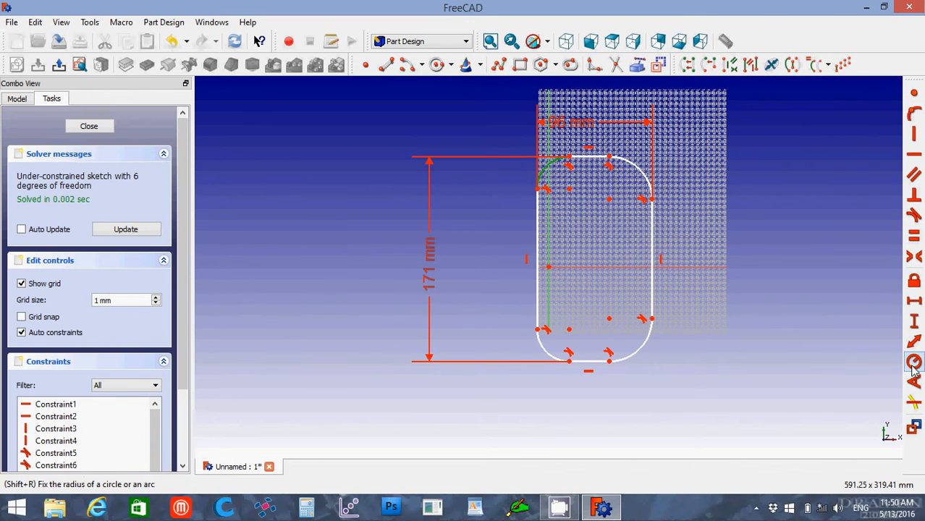
Constrain the corner arcs to a 14 mm radius
left_click(913, 362)
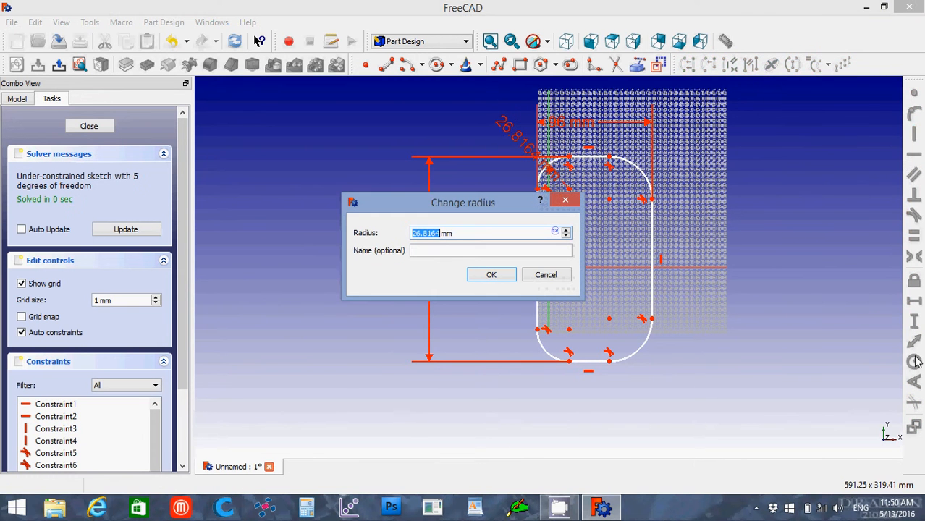
type("14")
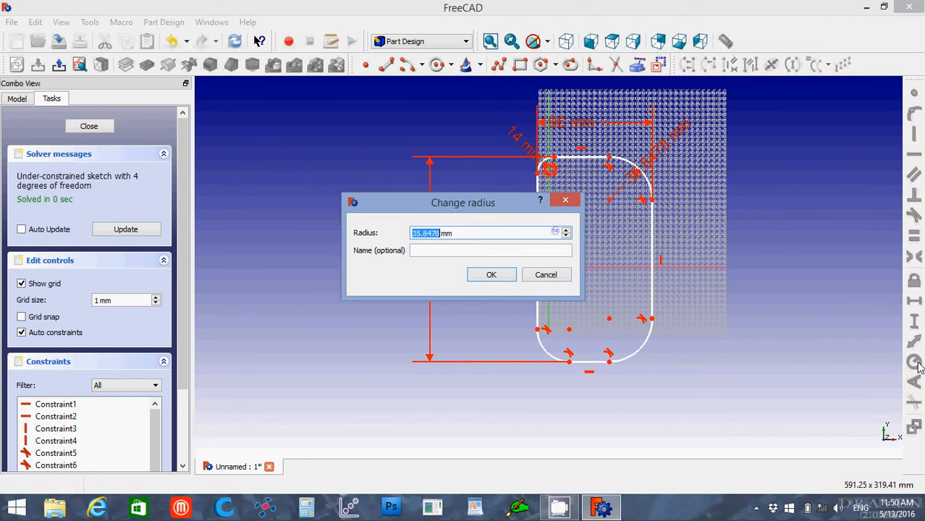
left_click(491, 275)
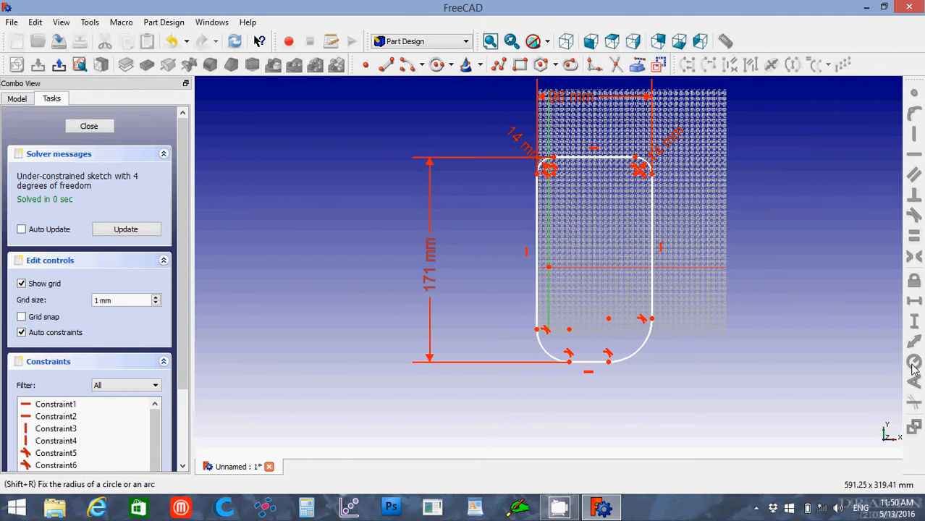
mouse_move(635, 362)
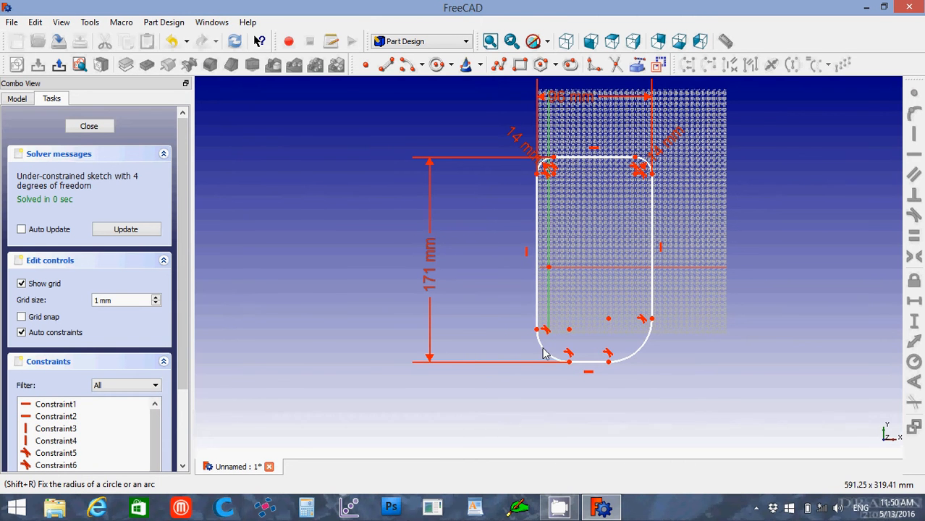
mouse_move(566, 310)
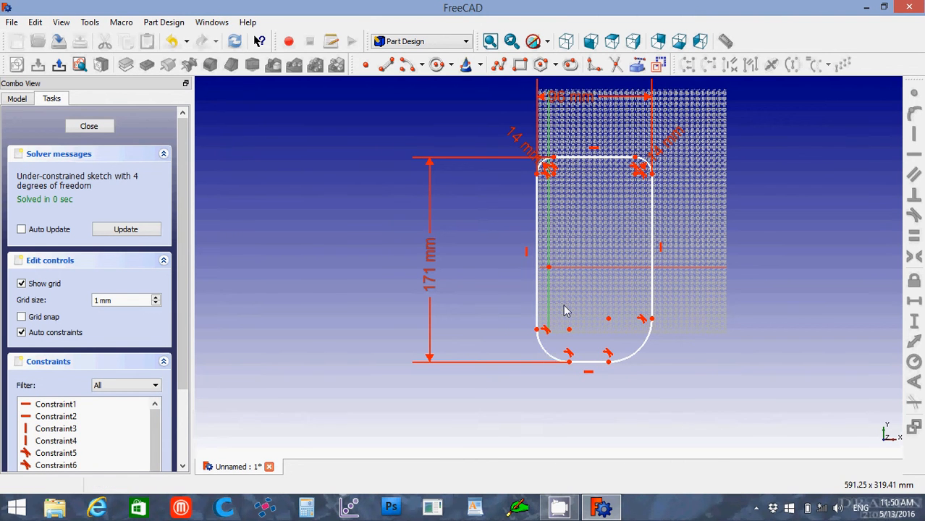
mouse_move(646, 356)
type("14")
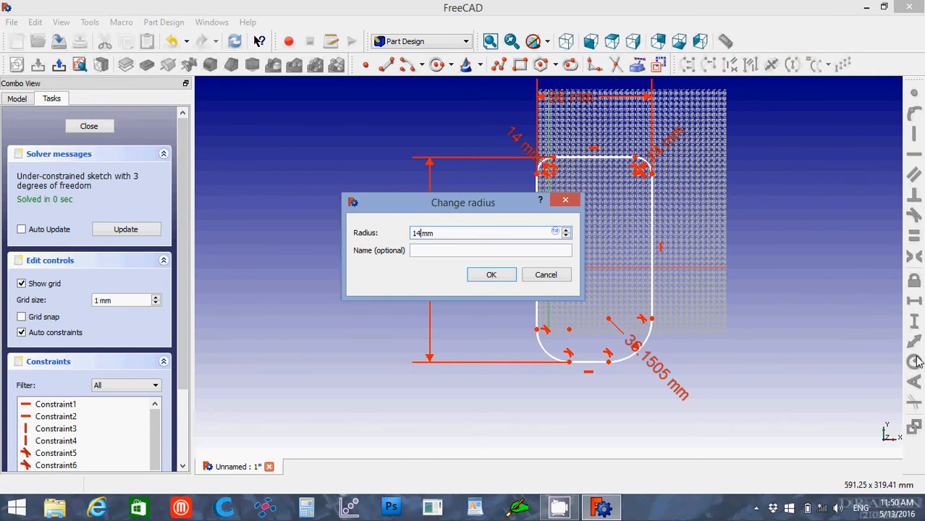
left_click(491, 275)
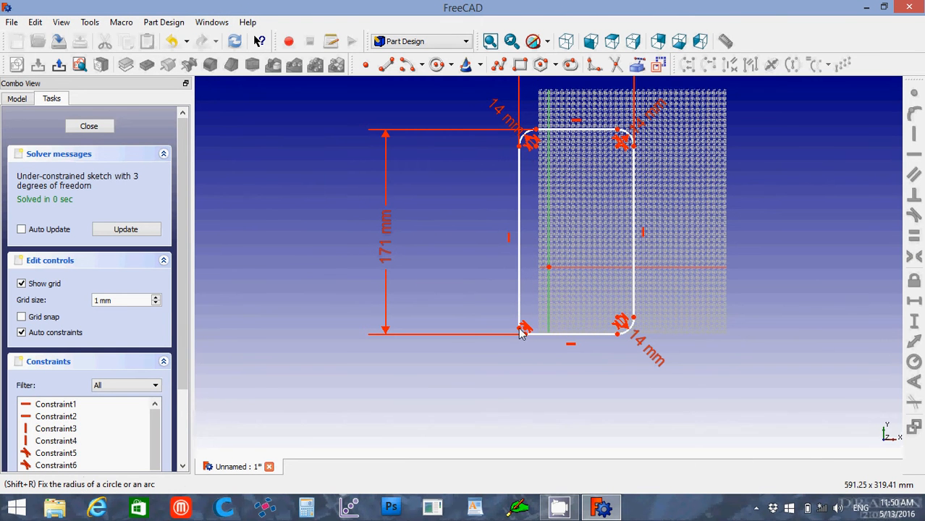
mouse_move(524, 344)
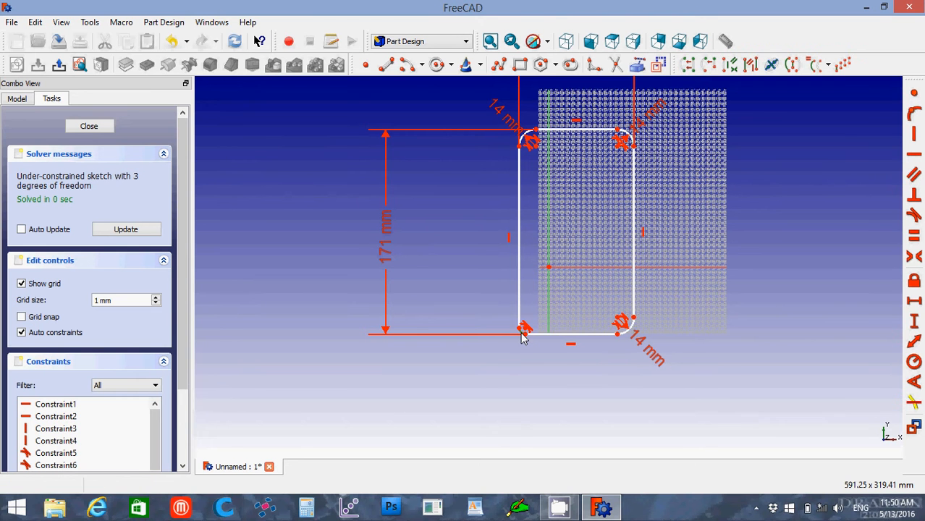
double_click(524, 332)
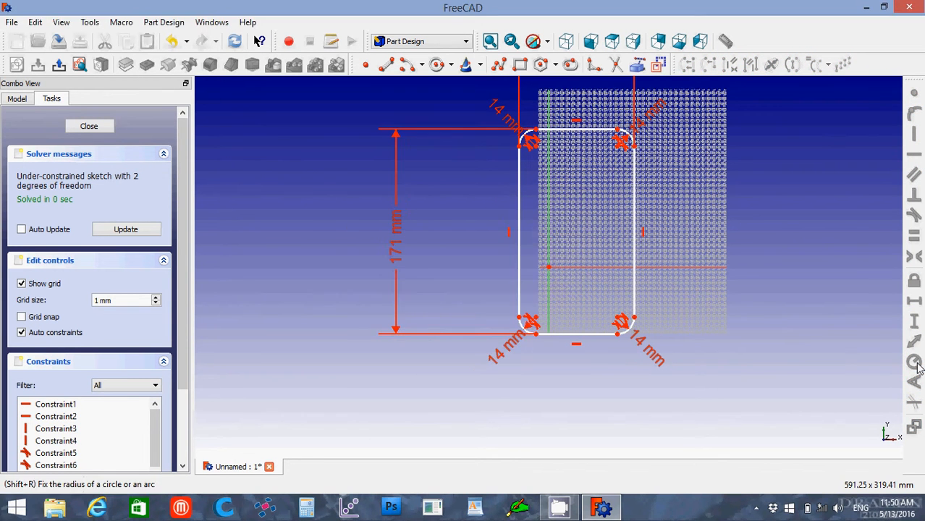
mouse_move(521, 149)
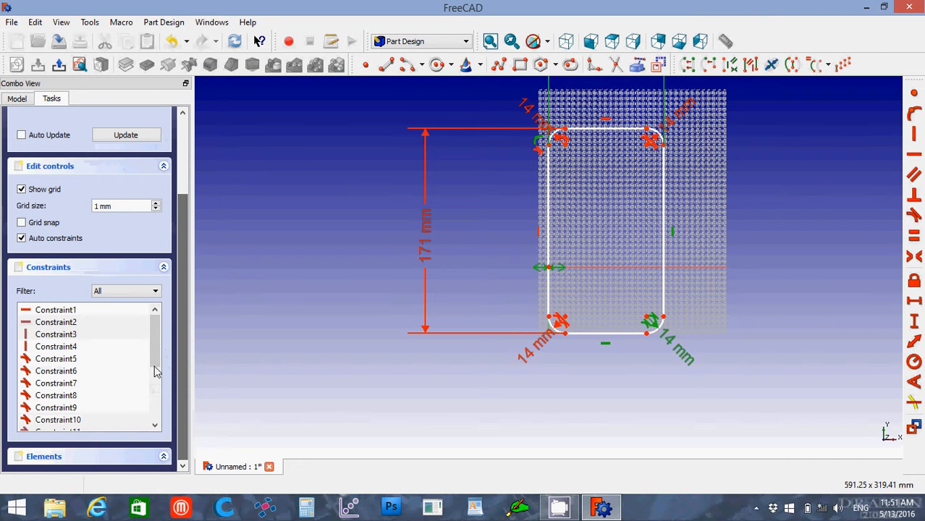
mouse_move(159, 384)
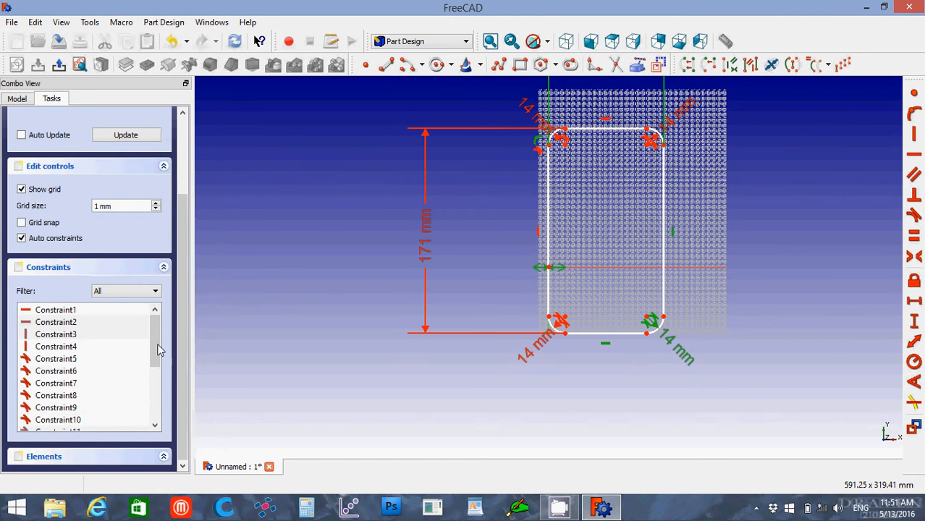
Add the remaining constraints so the 171 × 96 mm sketch is fully constrained
scroll("down", 3)
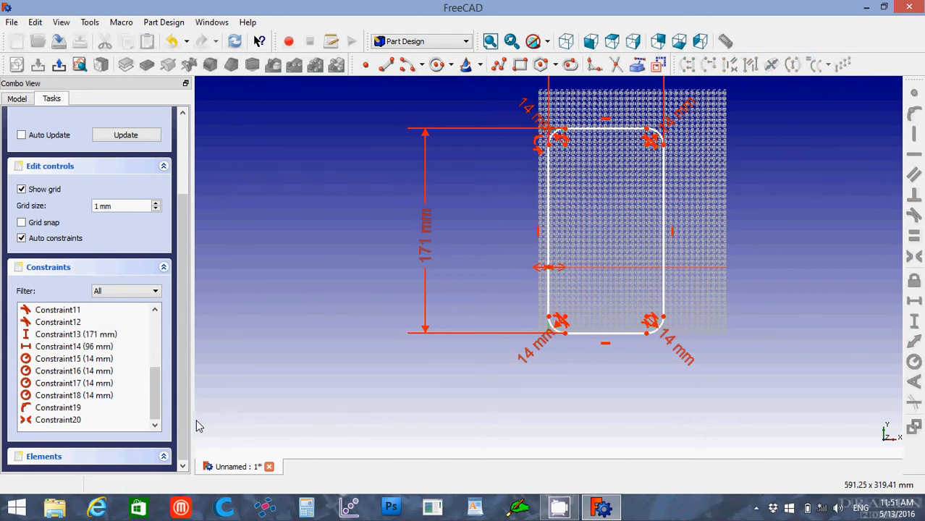
left_click(58, 420)
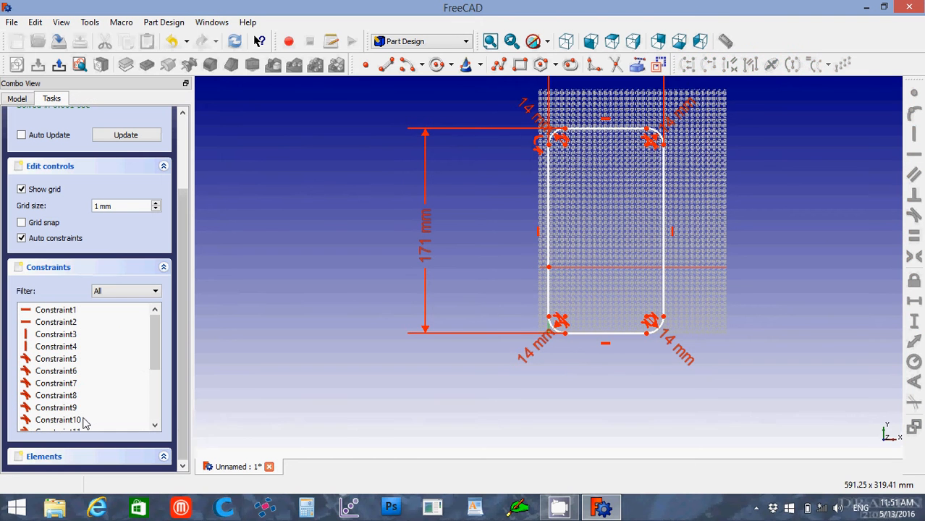
mouse_move(524, 158)
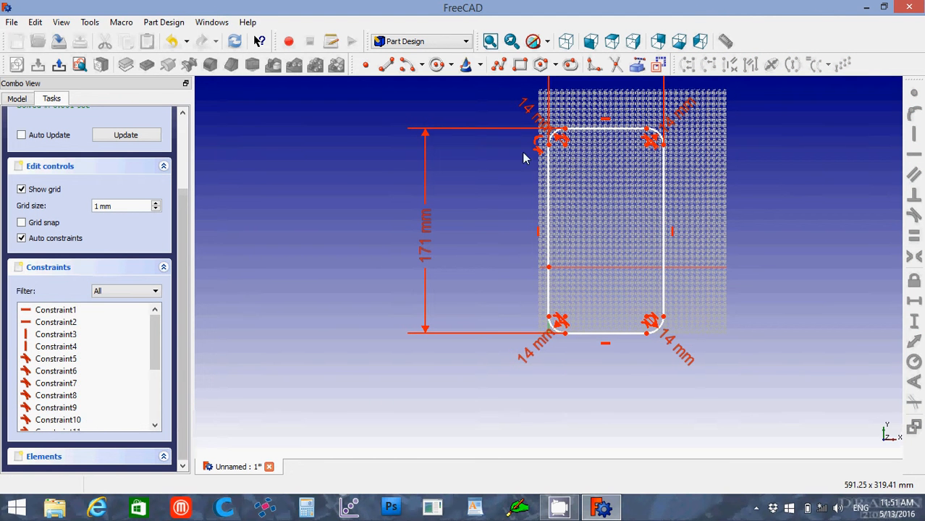
mouse_move(630, 130)
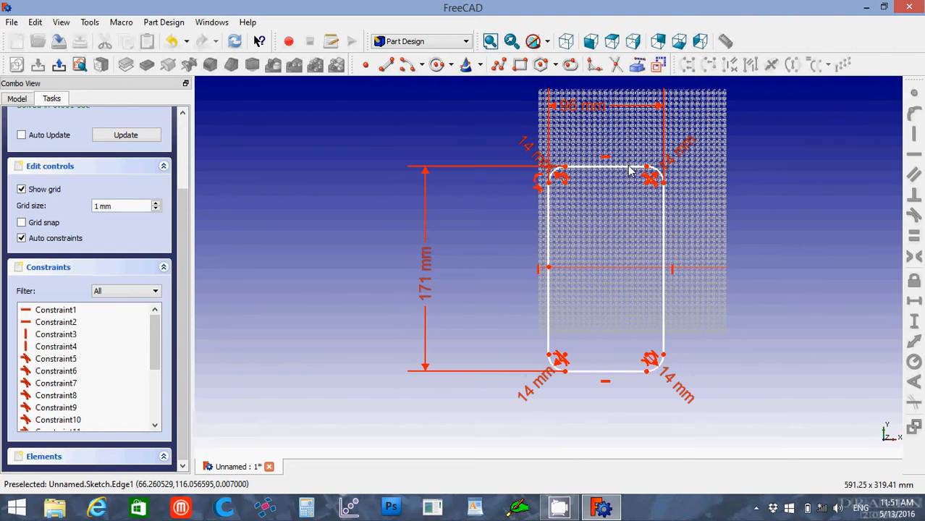
mouse_move(649, 174)
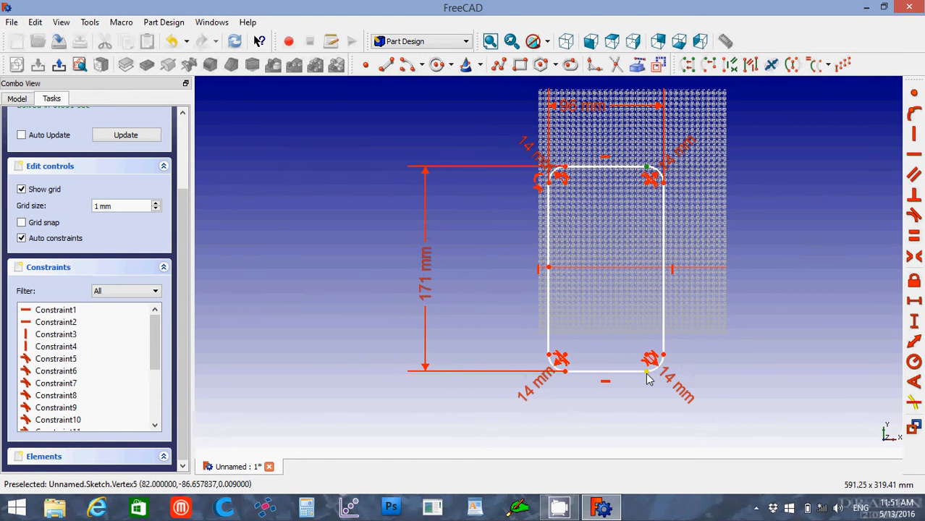
mouse_move(702, 272)
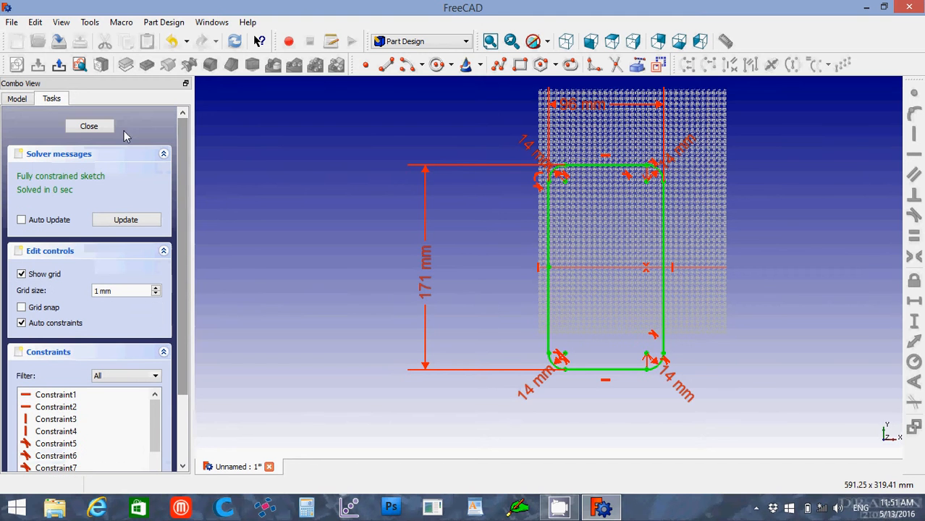
Close the sketch and pad it 1 mm into a thin rounded plate
left_click(88, 126)
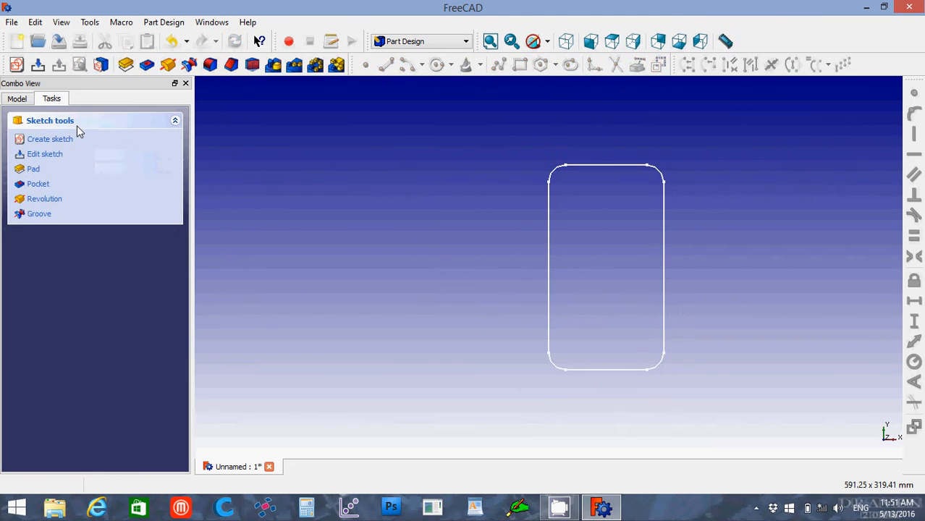
mouse_move(128, 110)
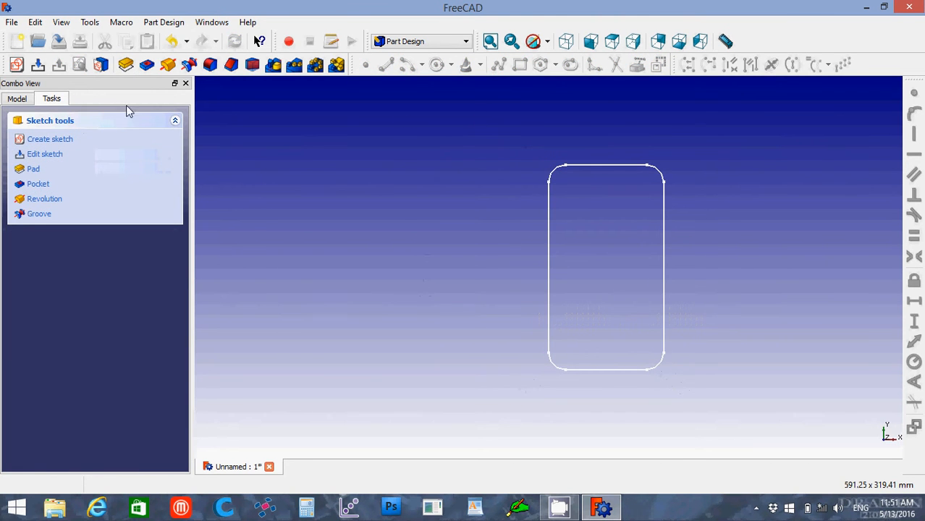
left_click(34, 167)
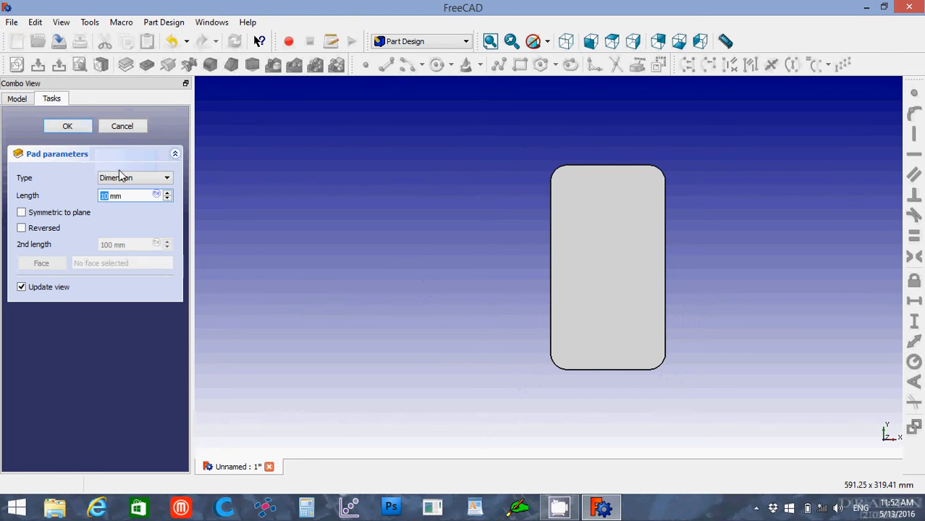
type("1")
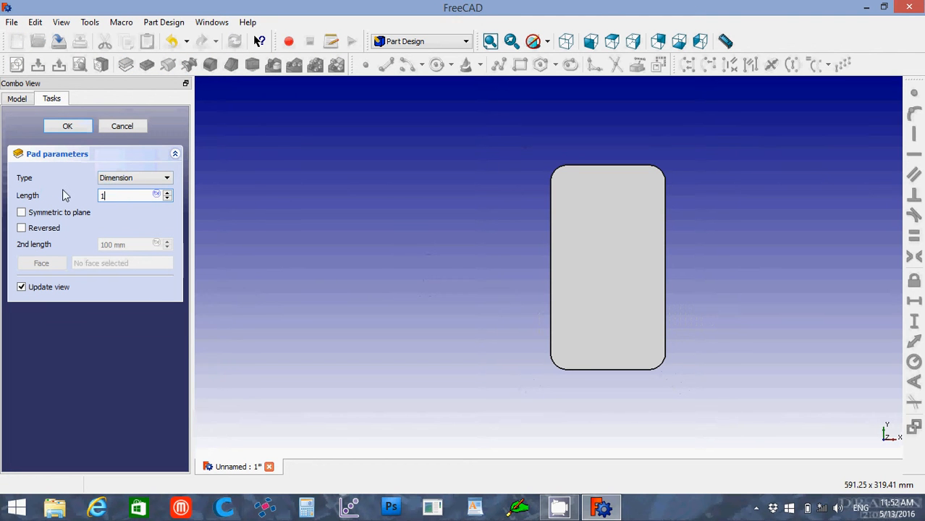
mouse_move(46, 143)
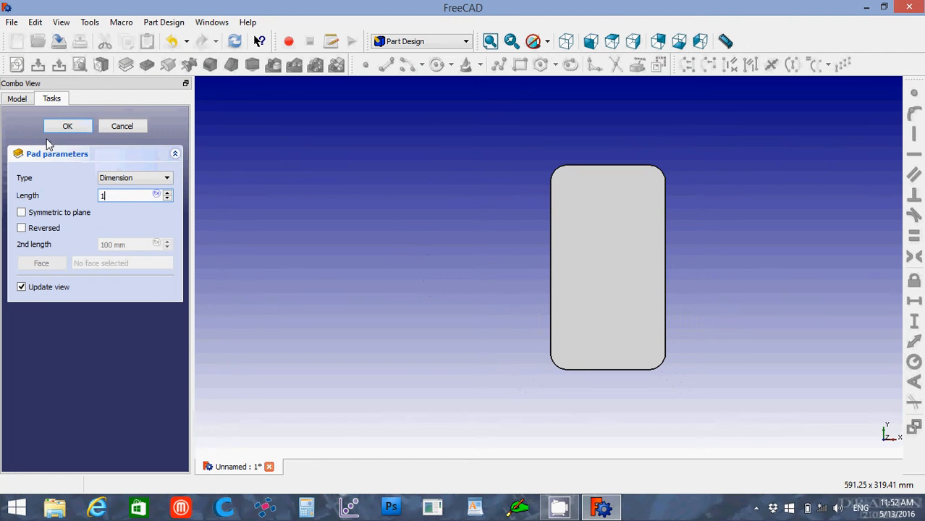
left_click(67, 124)
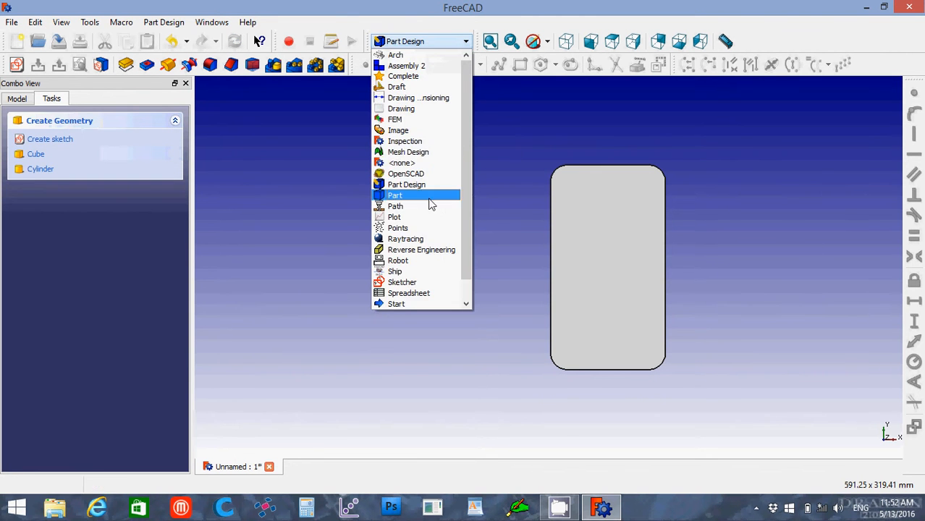
Switch to the Part workbench, fit the plate in view and show the model tree
left_click(395, 194)
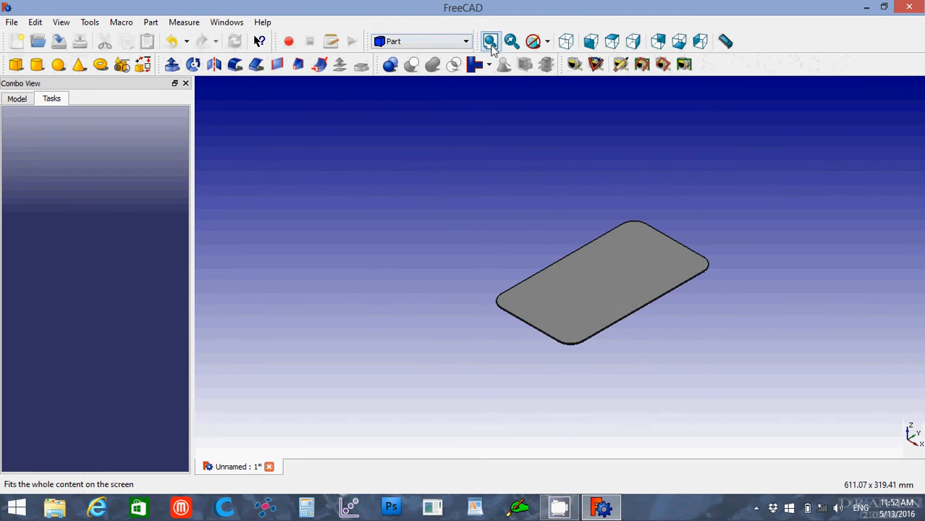
left_click(490, 40)
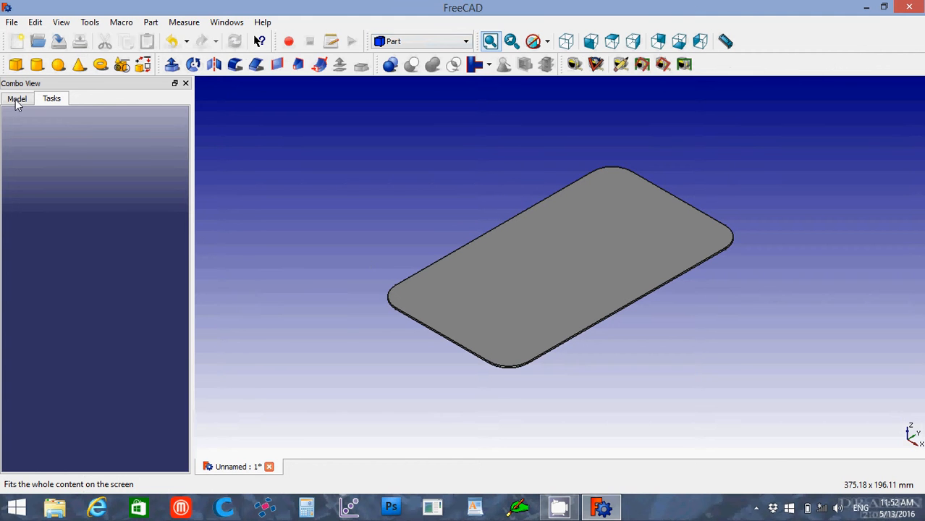
left_click(18, 98)
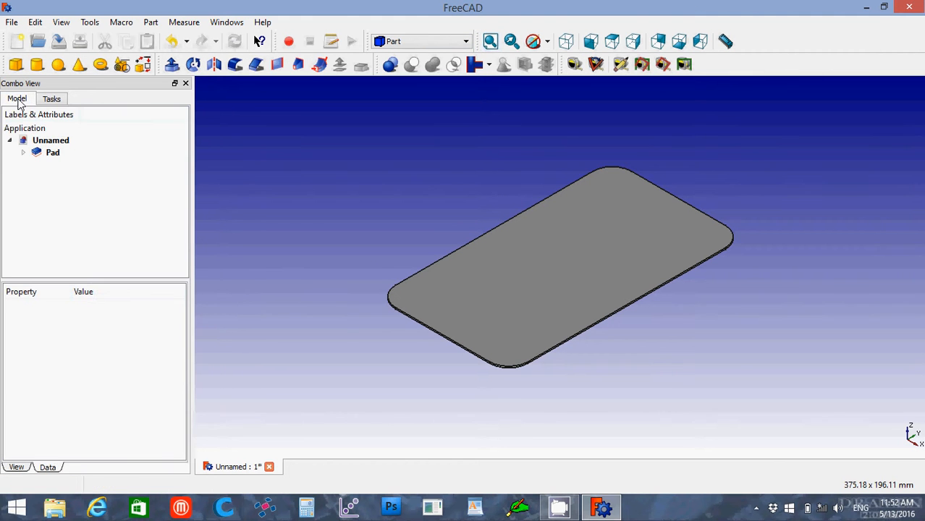
Add a Part cylinder and set its radius to 3.2 mm with 10 mm height
left_click(36, 64)
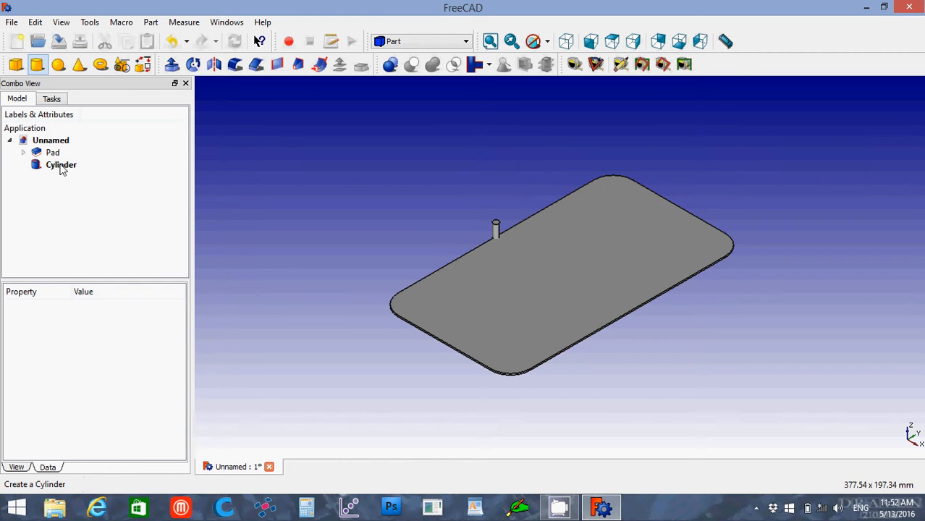
left_click(61, 165)
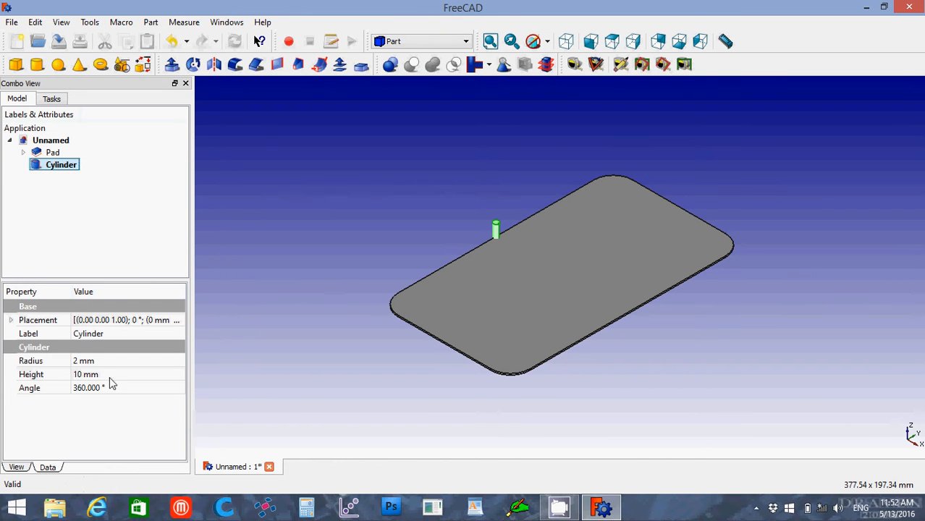
mouse_move(93, 370)
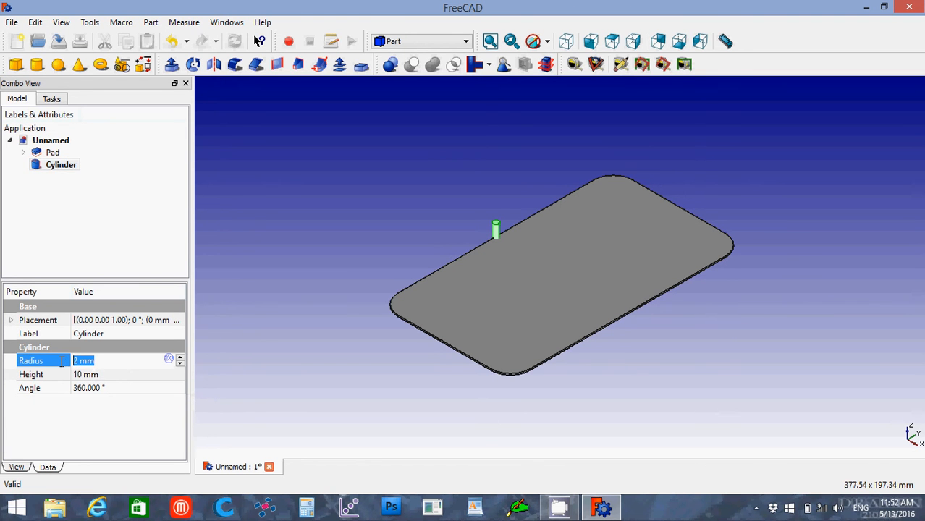
type("3.2")
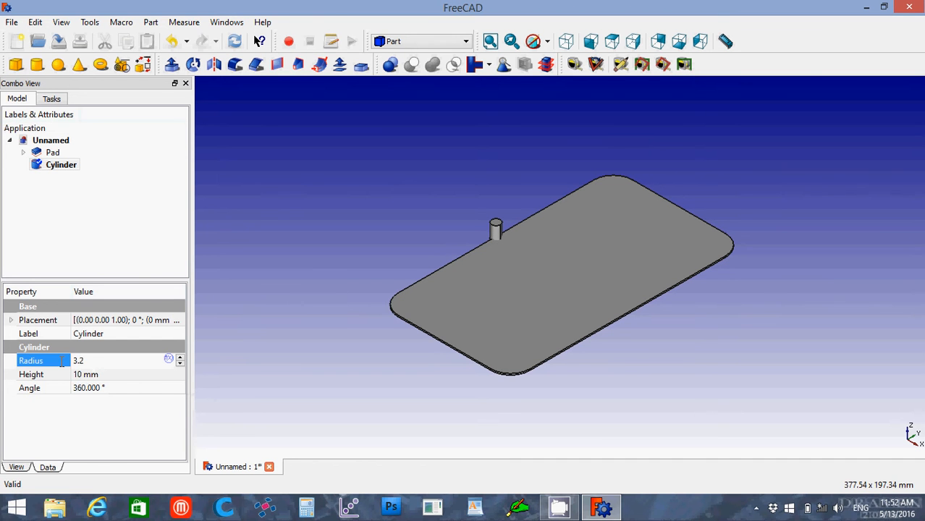
left_click(12, 319)
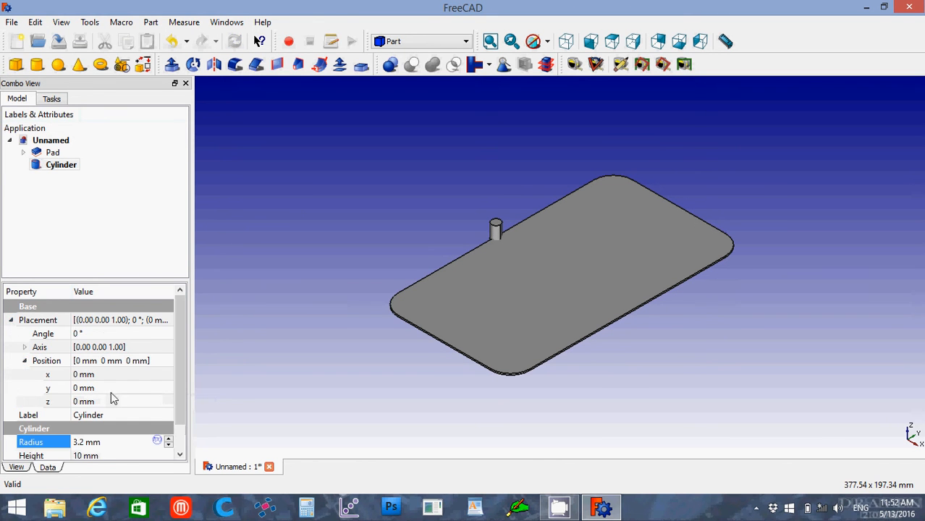
Position the cylinder at x 19 mm, y -70 mm near the plate corner
left_click(109, 387)
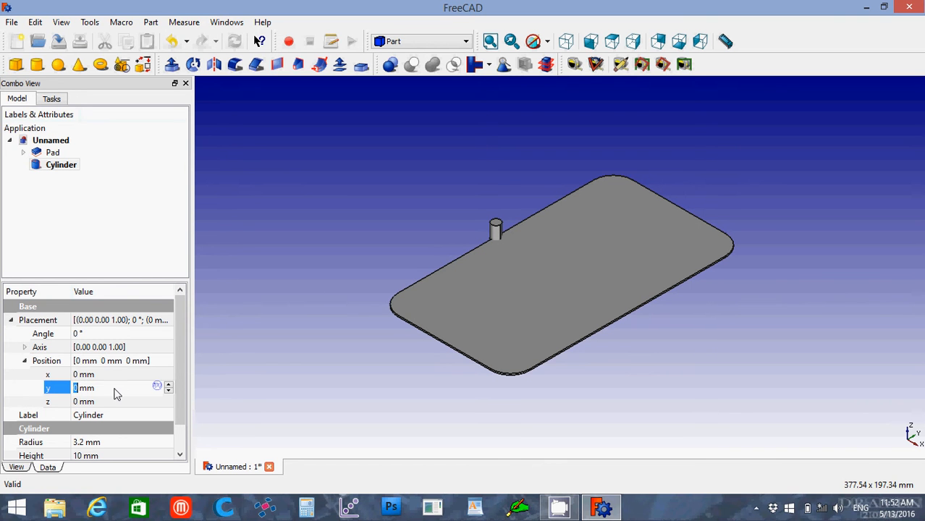
type("-")
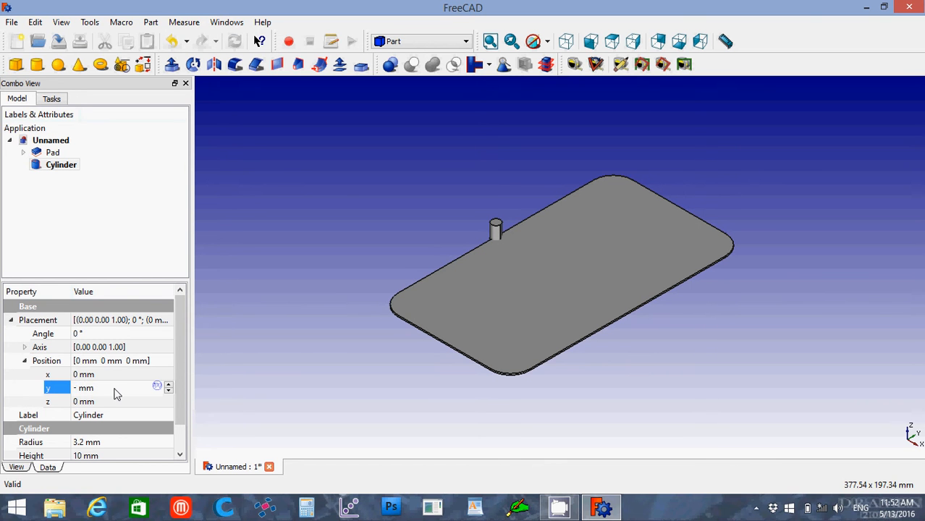
type("70")
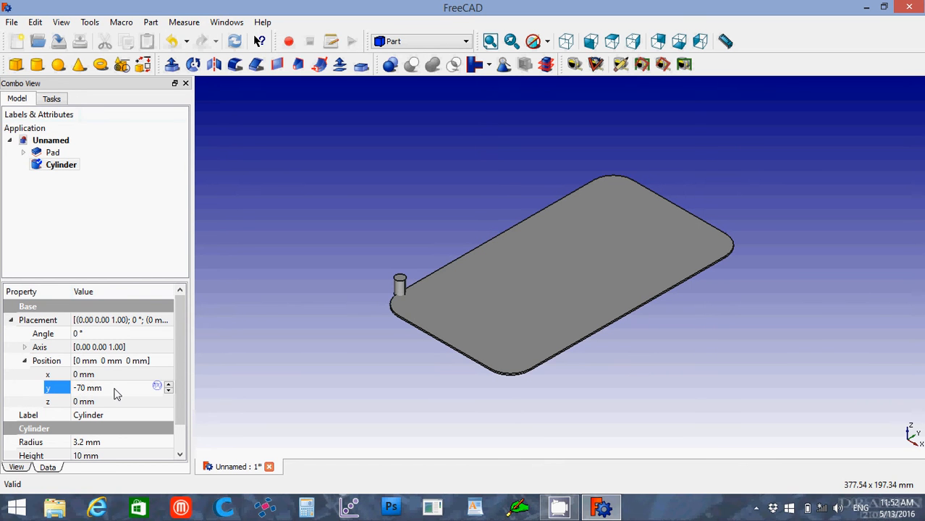
left_click(87, 388)
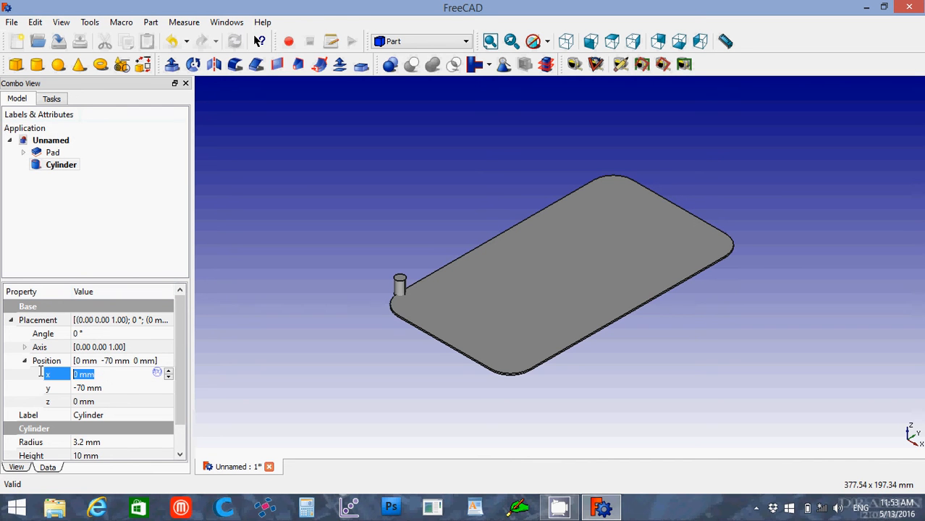
type("19")
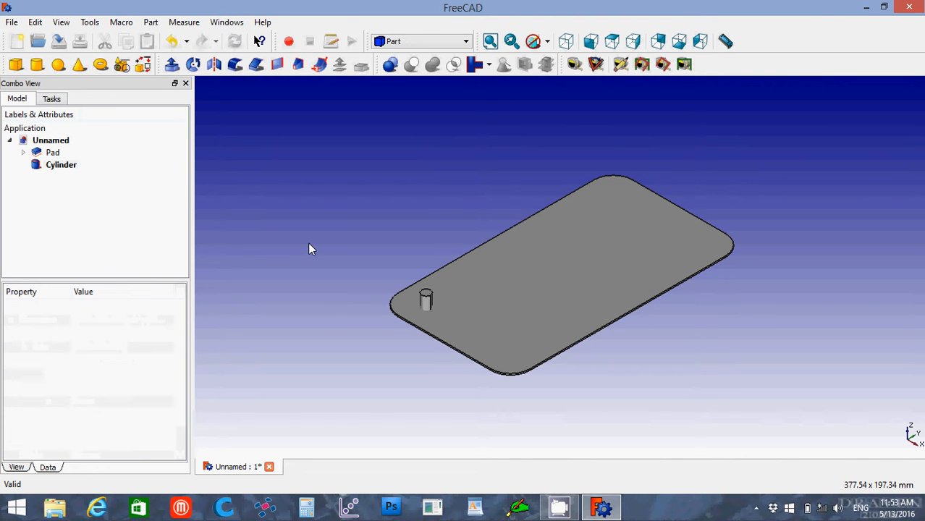
left_click(61, 165)
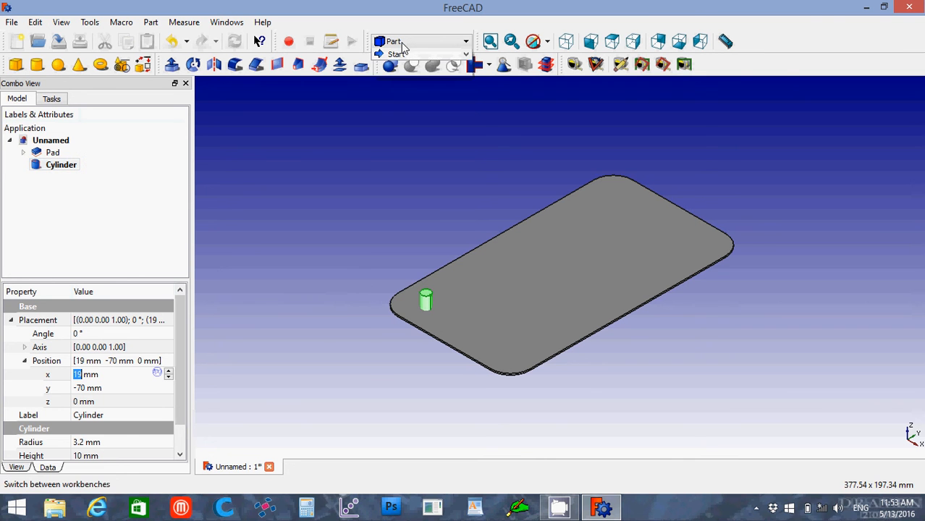
Switch to the Draft workbench to array the cylinder
left_click(420, 41)
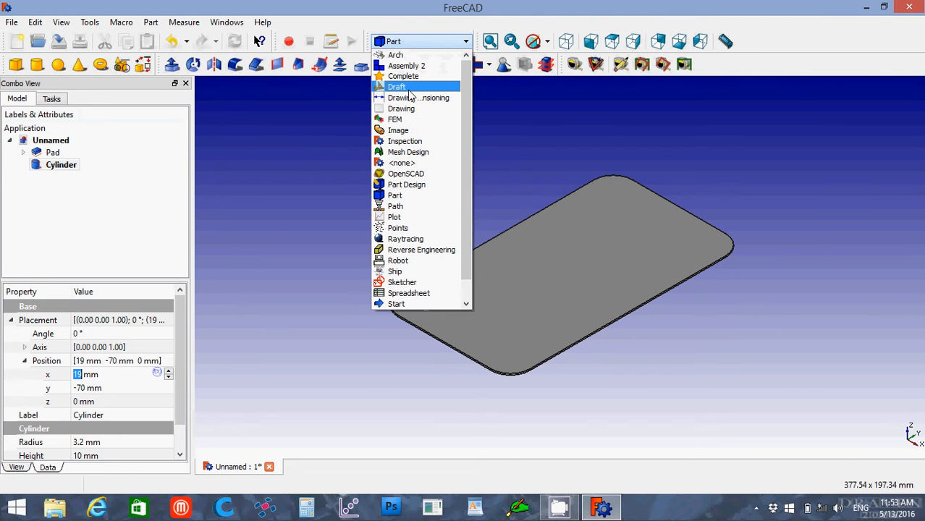
left_click(396, 86)
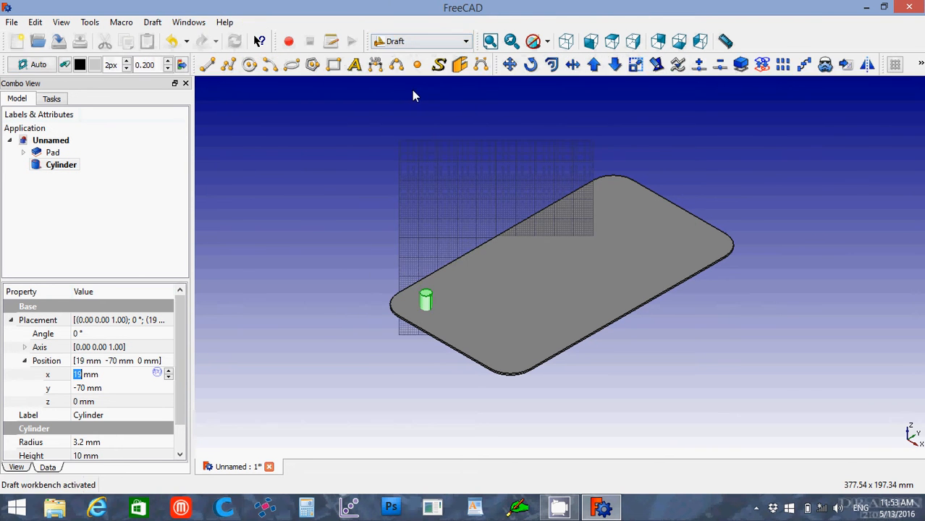
mouse_move(795, 89)
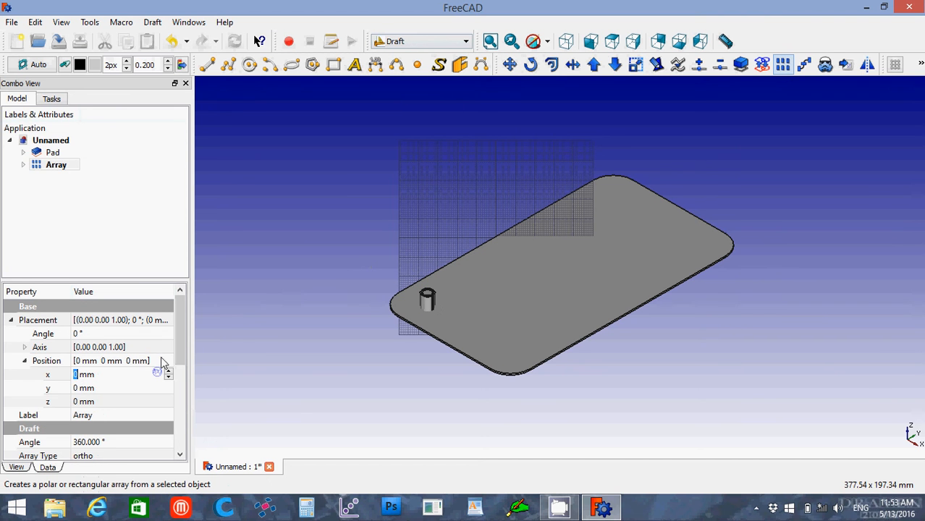
mouse_move(186, 359)
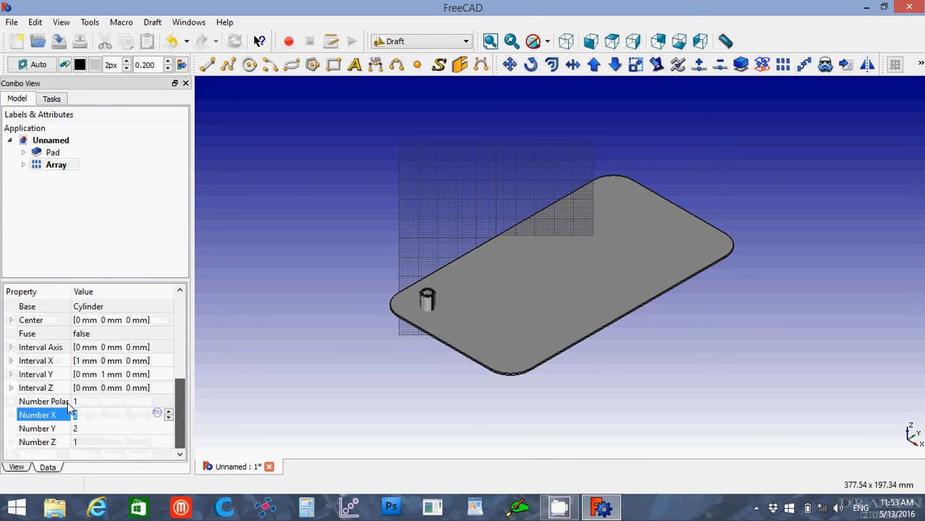
mouse_move(70, 414)
type("7")
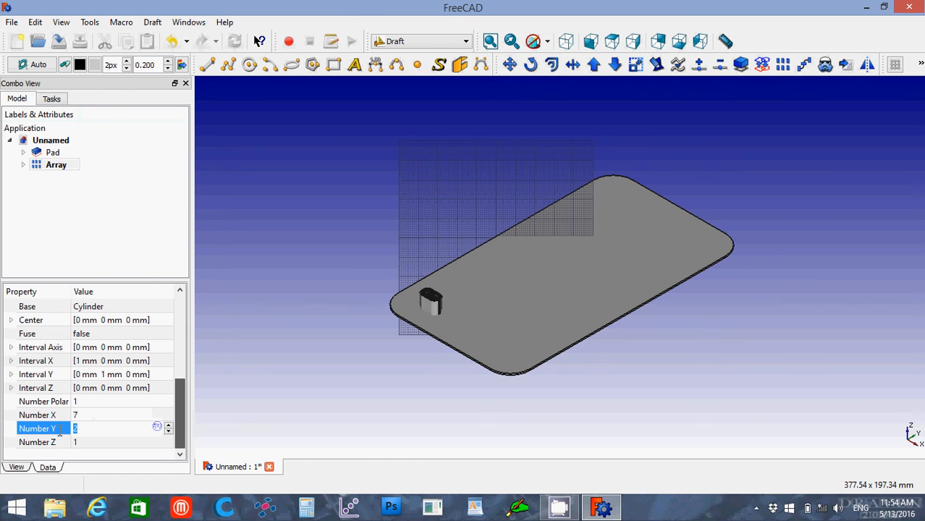
Set the array to 7 by 15 cylinders with 10 mm intervals in X and Y
type("15")
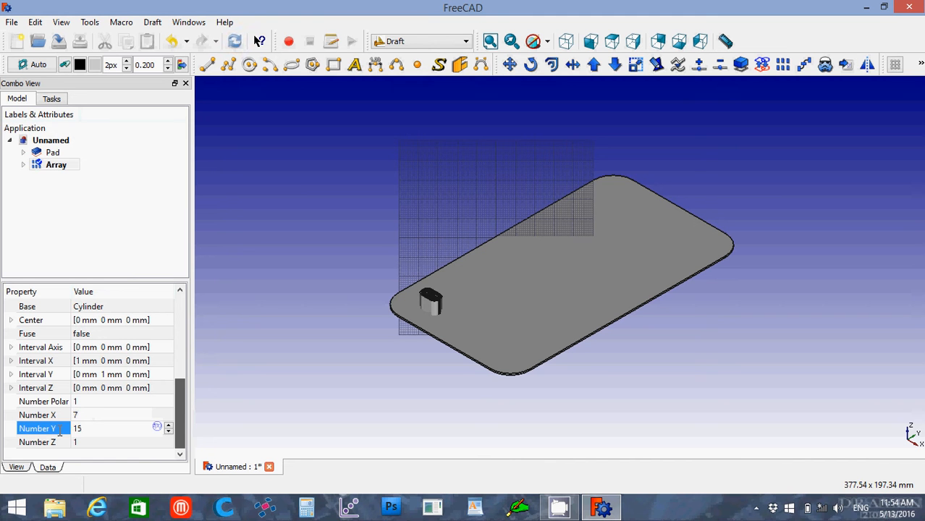
mouse_move(12, 373)
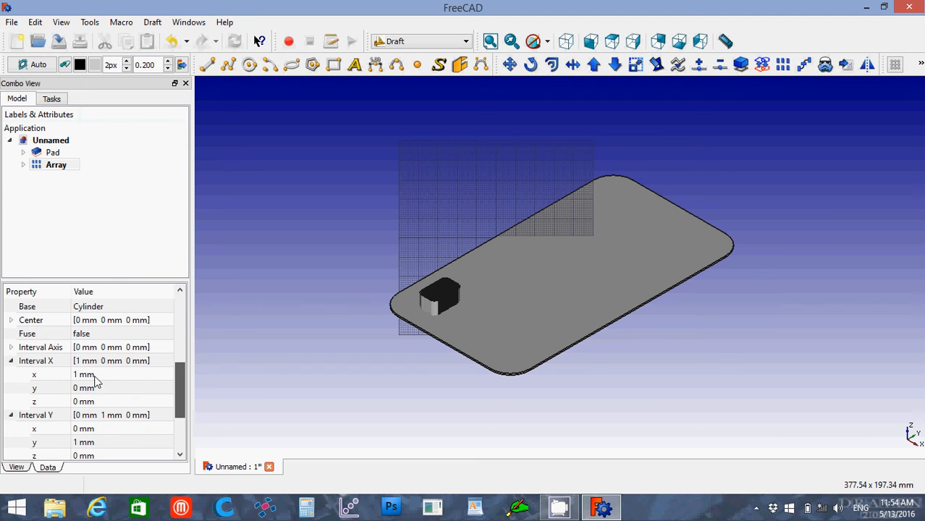
type("10")
type("1")
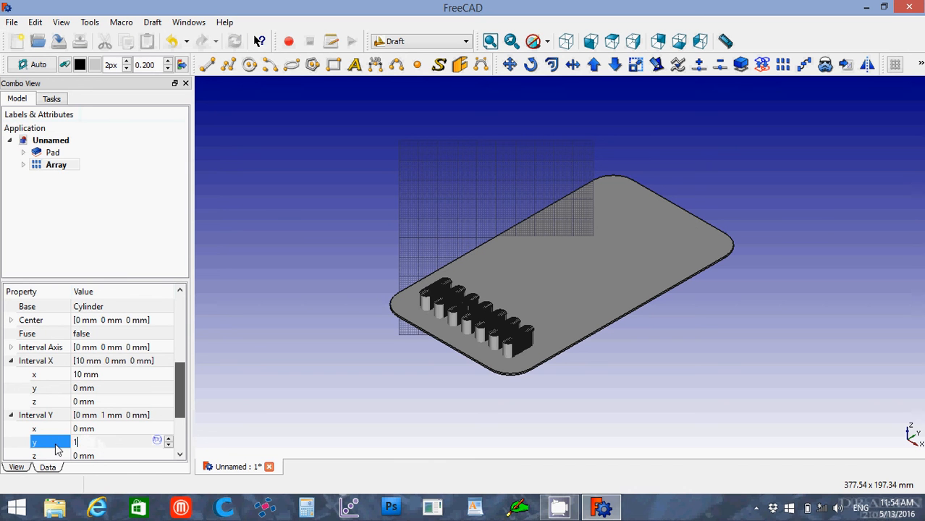
type("0 mm")
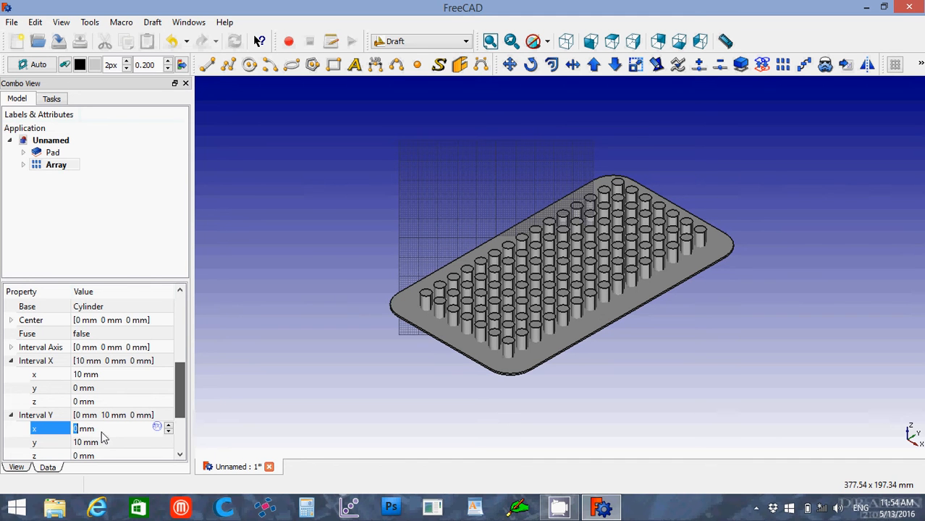
mouse_move(282, 258)
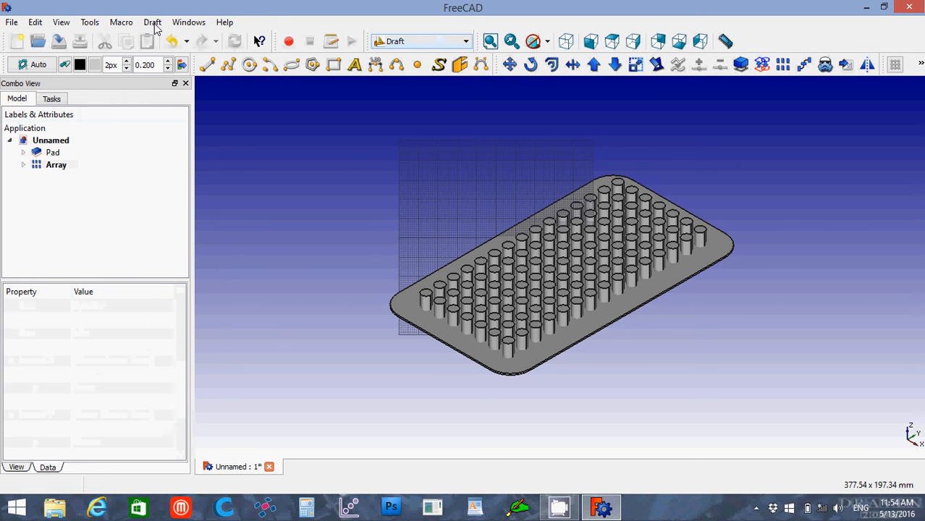
Hide the drafting grid via Draft > Utilities > Toggle Grid
left_click(152, 22)
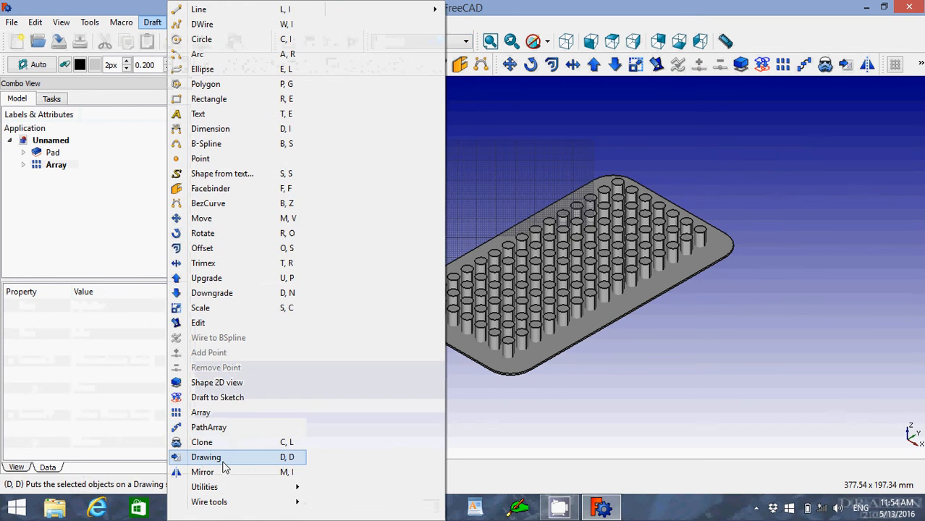
mouse_move(205, 487)
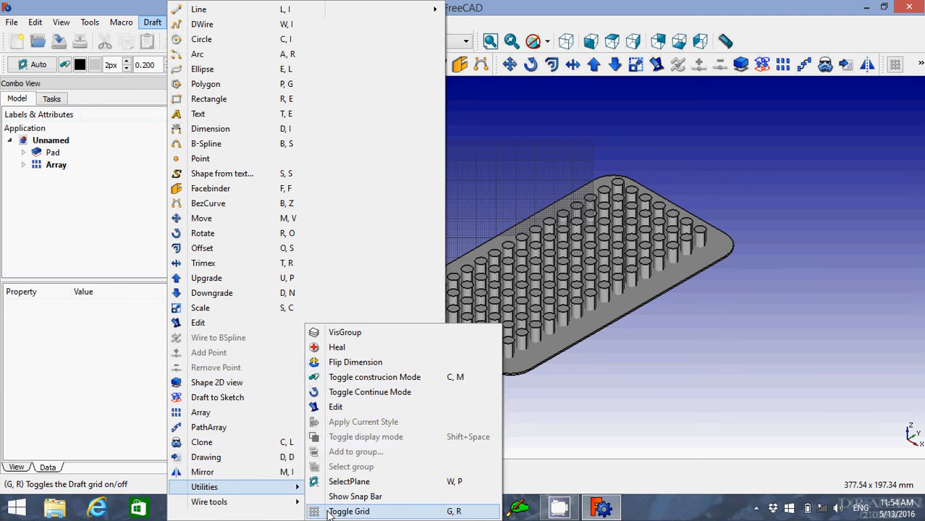
left_click(347, 511)
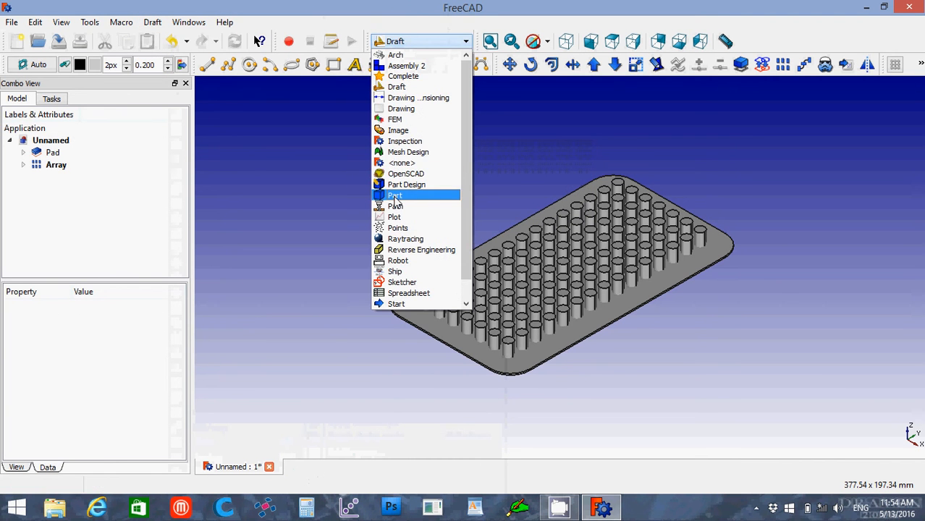
In the Part workbench, cut the hole array from the Pad plate into a single Cut object
left_click(395, 195)
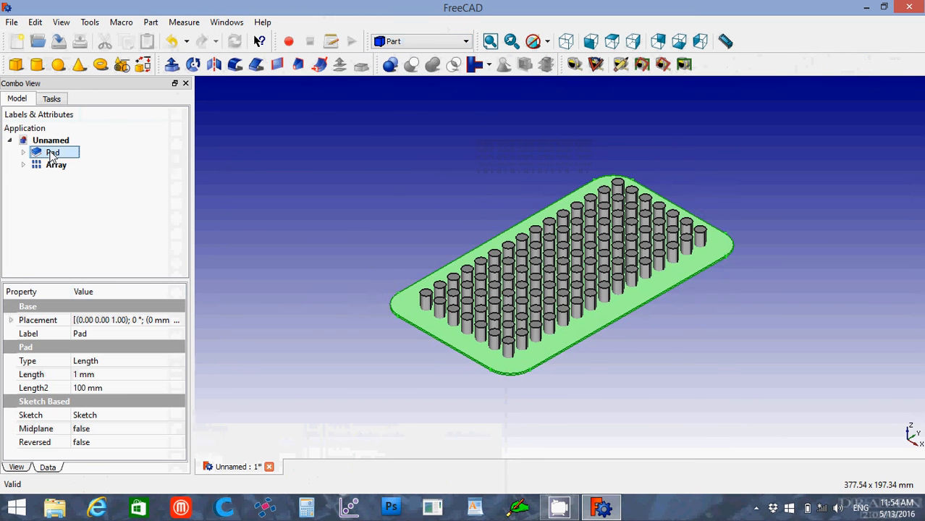
left_click(55, 165)
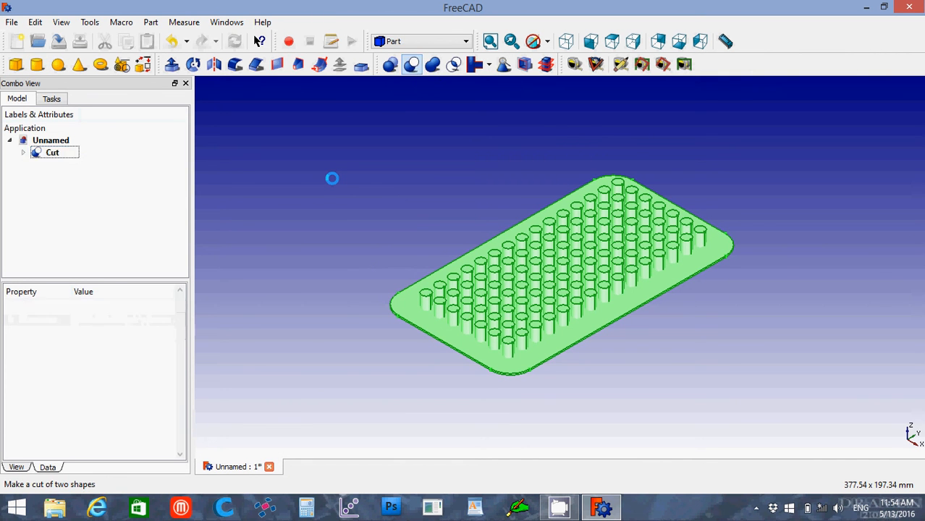
left_click(411, 63)
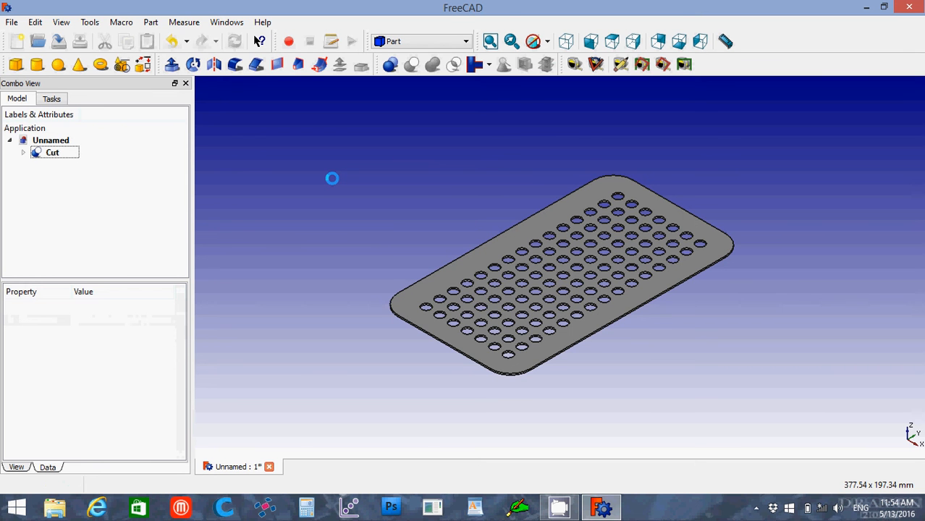
Check the perforated plate from the top view, then return to the axonometric view
left_click(613, 41)
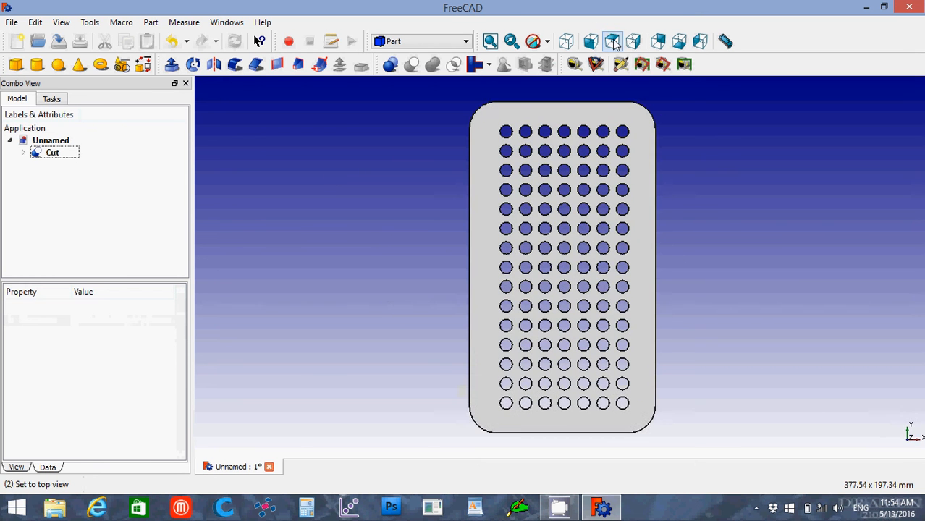
left_click(566, 40)
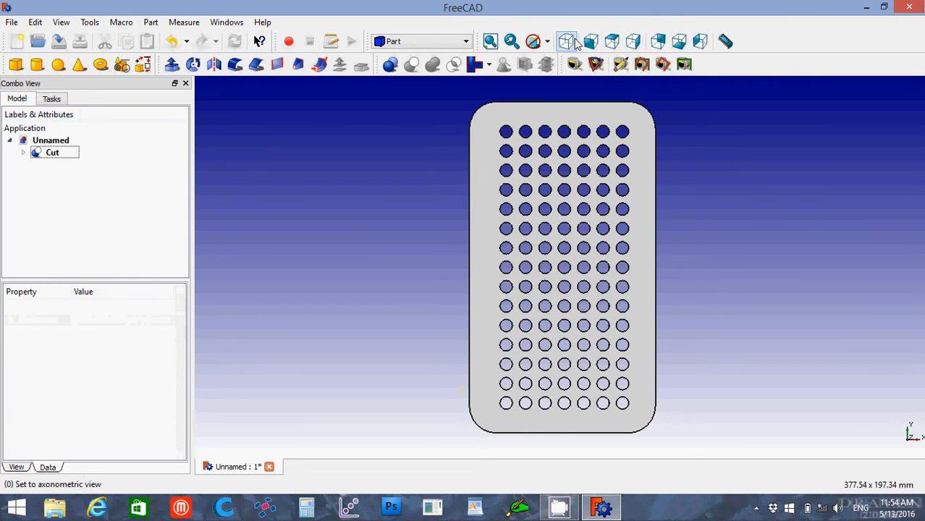
left_click(566, 40)
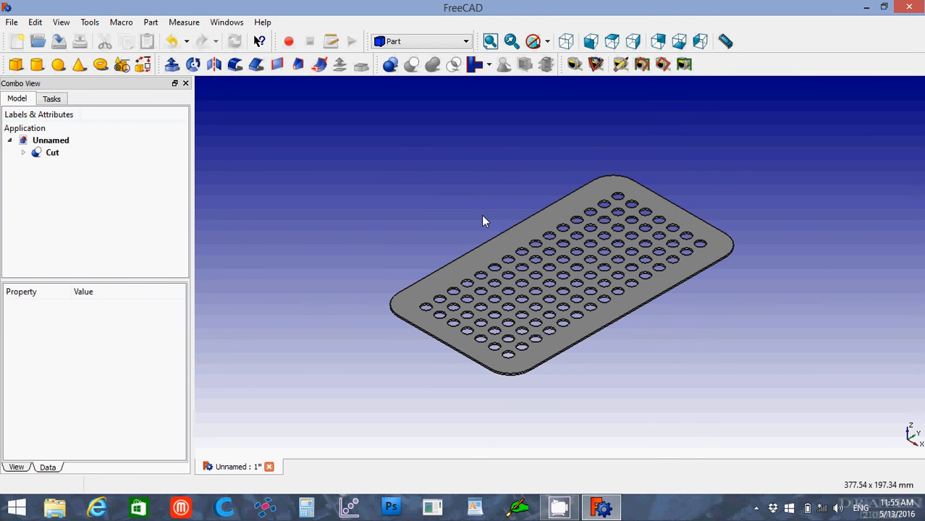
mouse_move(58, 63)
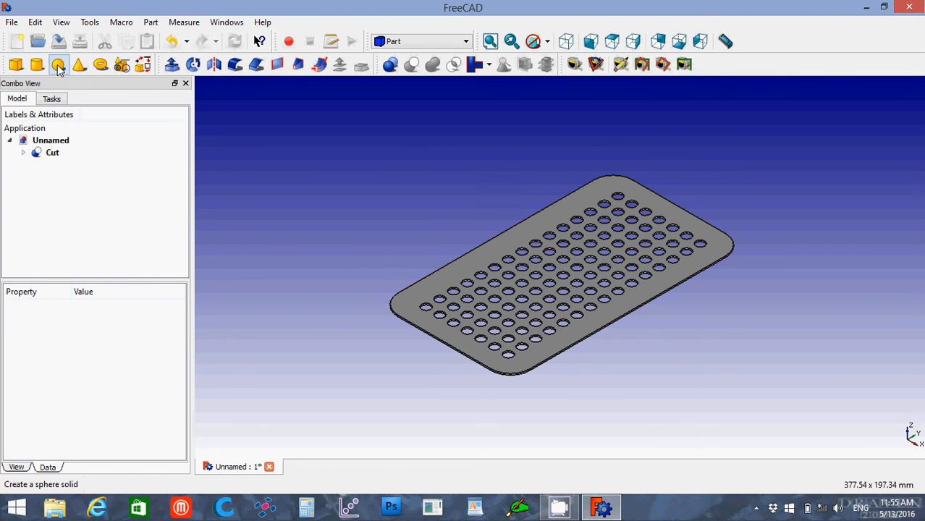
Save the document as 'Drip Tray' in Documents > _My 3D Printing Projects > _STL Files
left_click(12, 21)
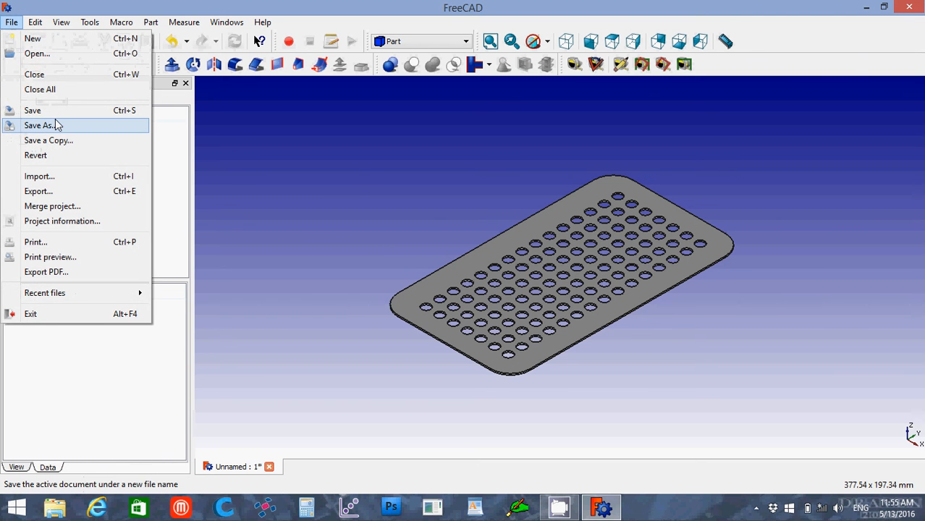
left_click(42, 125)
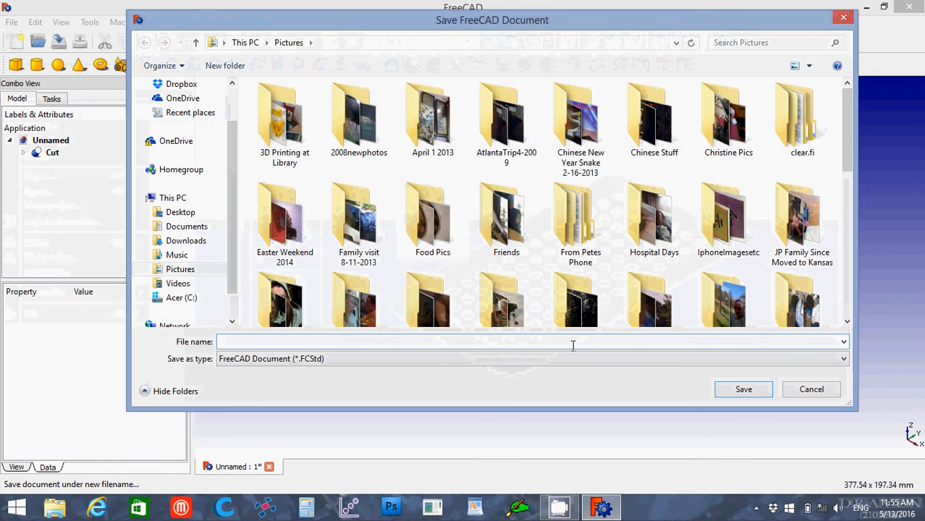
left_click(528, 342)
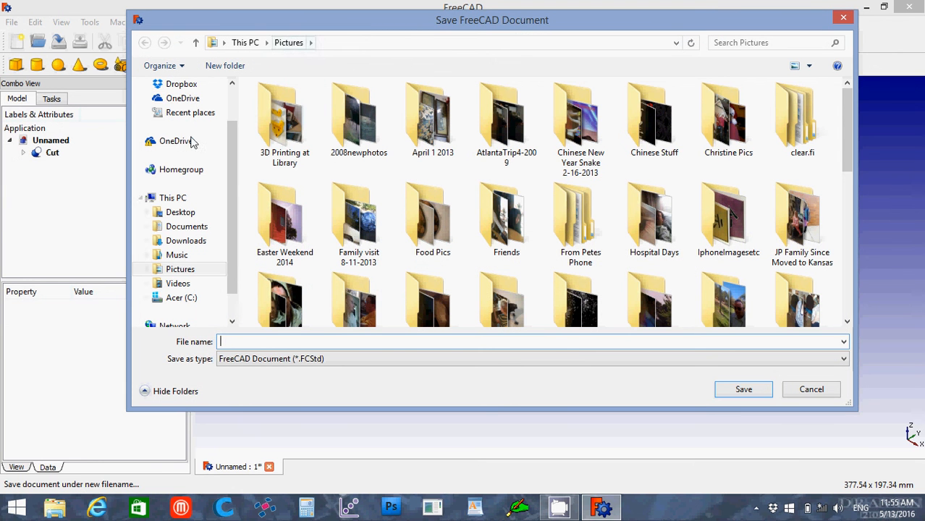
left_click(187, 226)
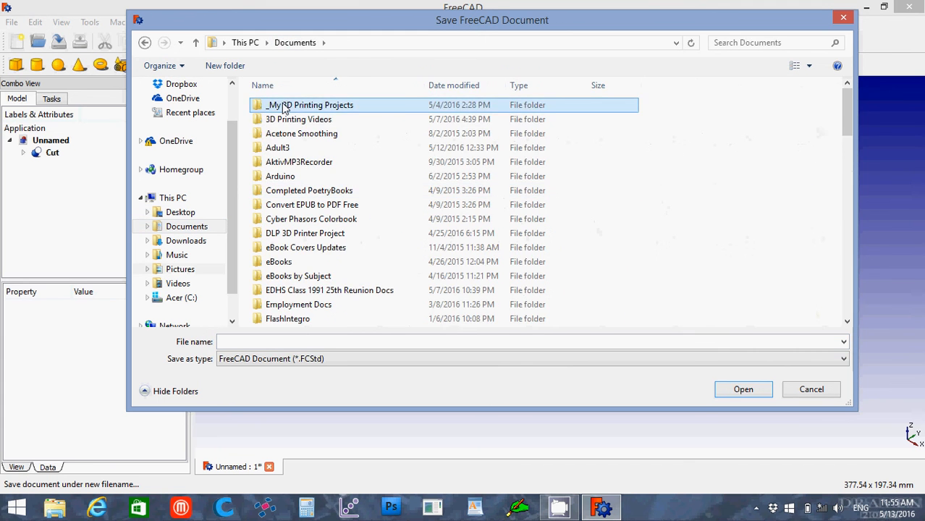
double_click(310, 104)
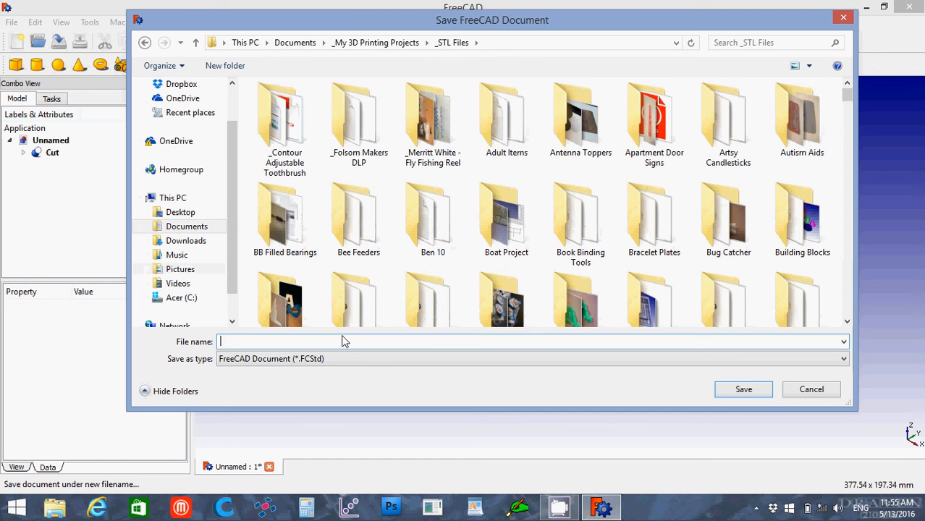
type("Dripr")
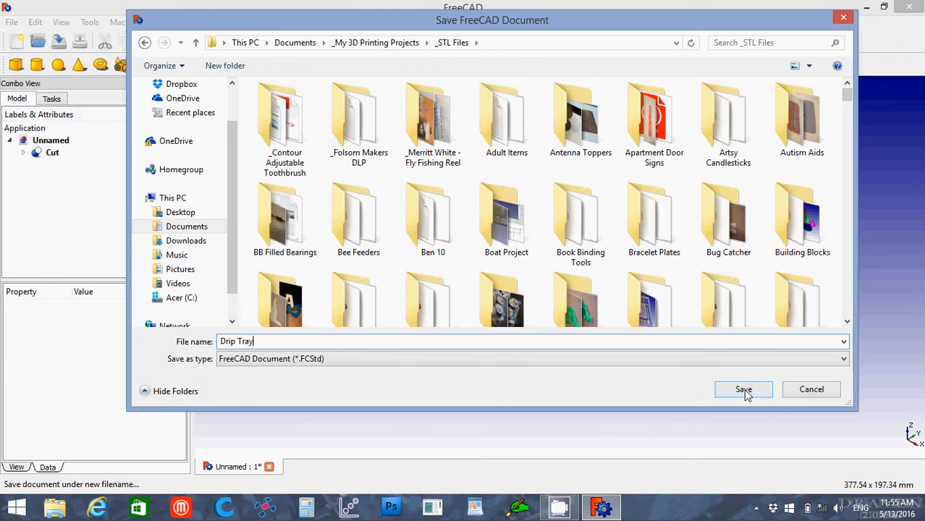
left_click(744, 390)
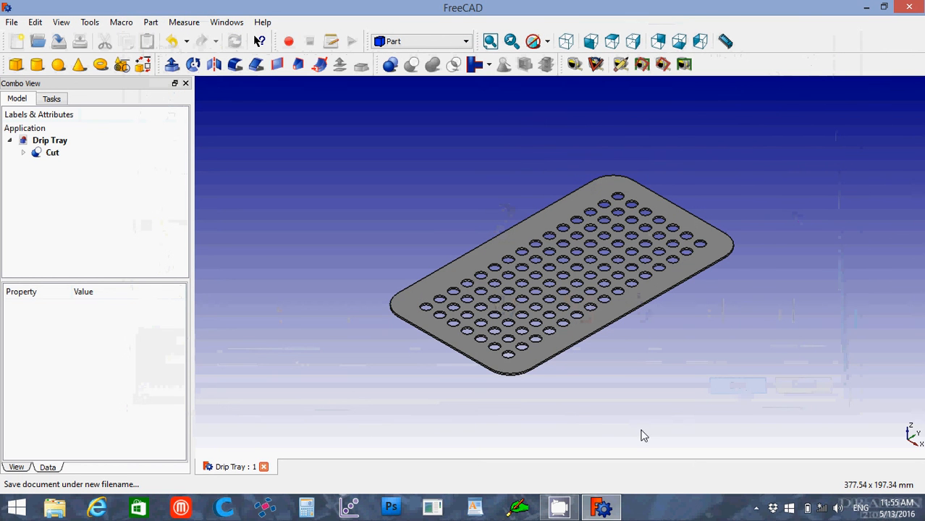
mouse_move(643, 434)
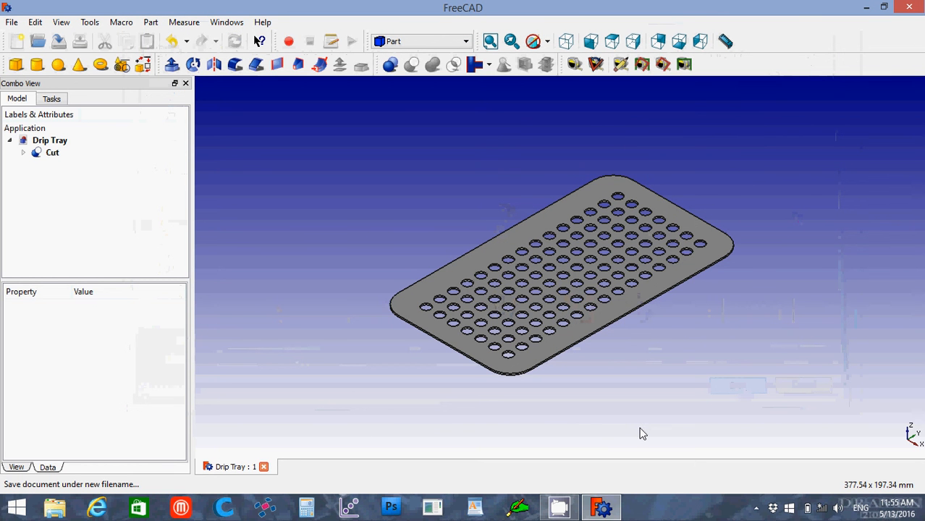